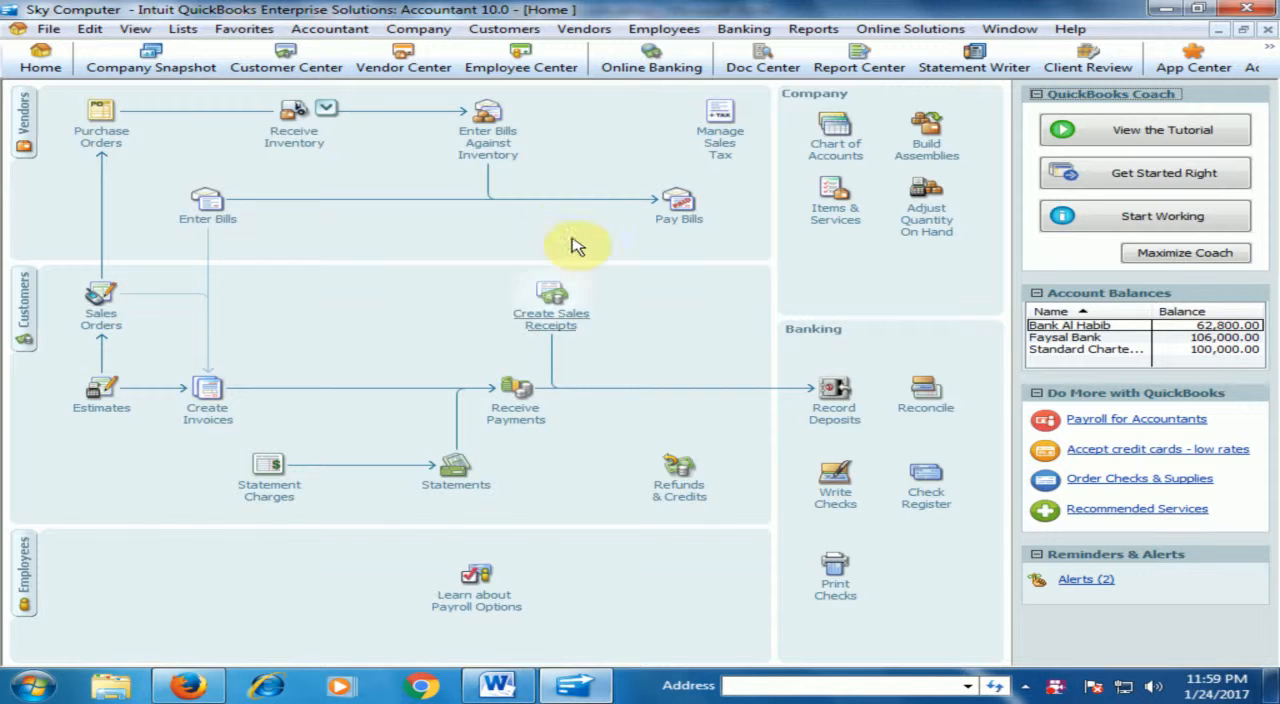
{"action": "mouse_move", "coordinate": [285, 243]}
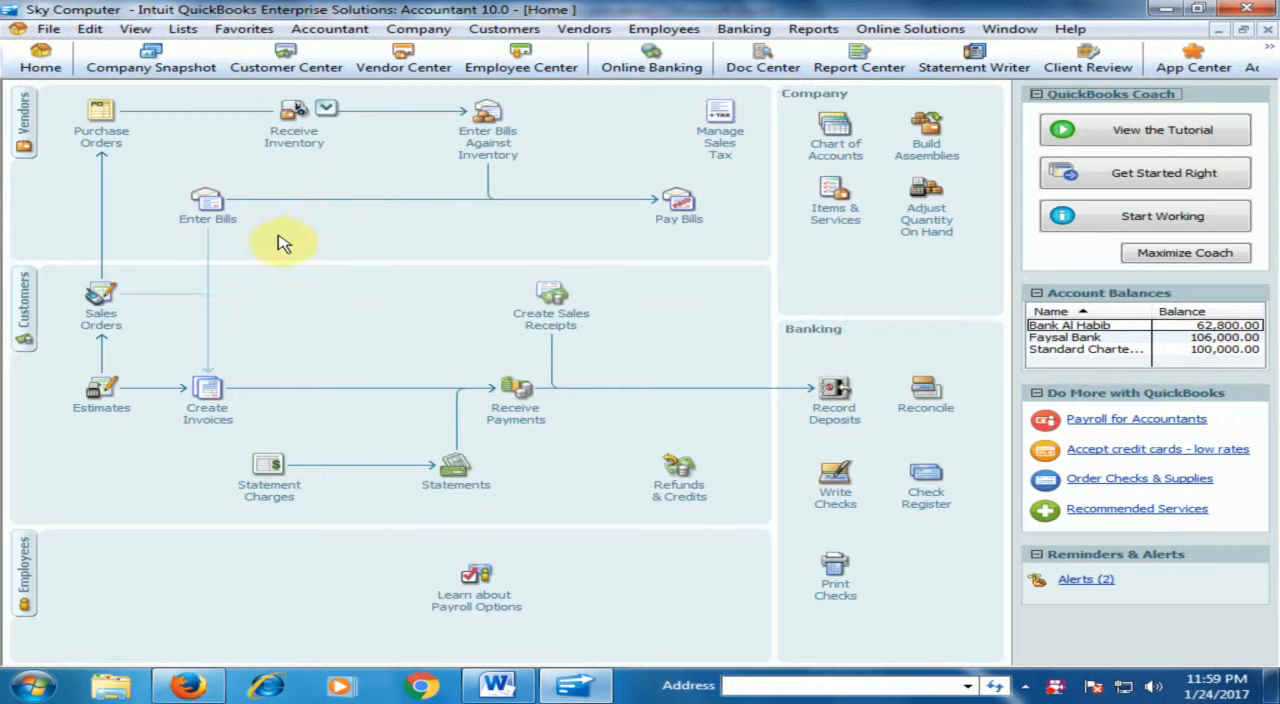
{"action": "mouse_move", "coordinate": [335, 248]}
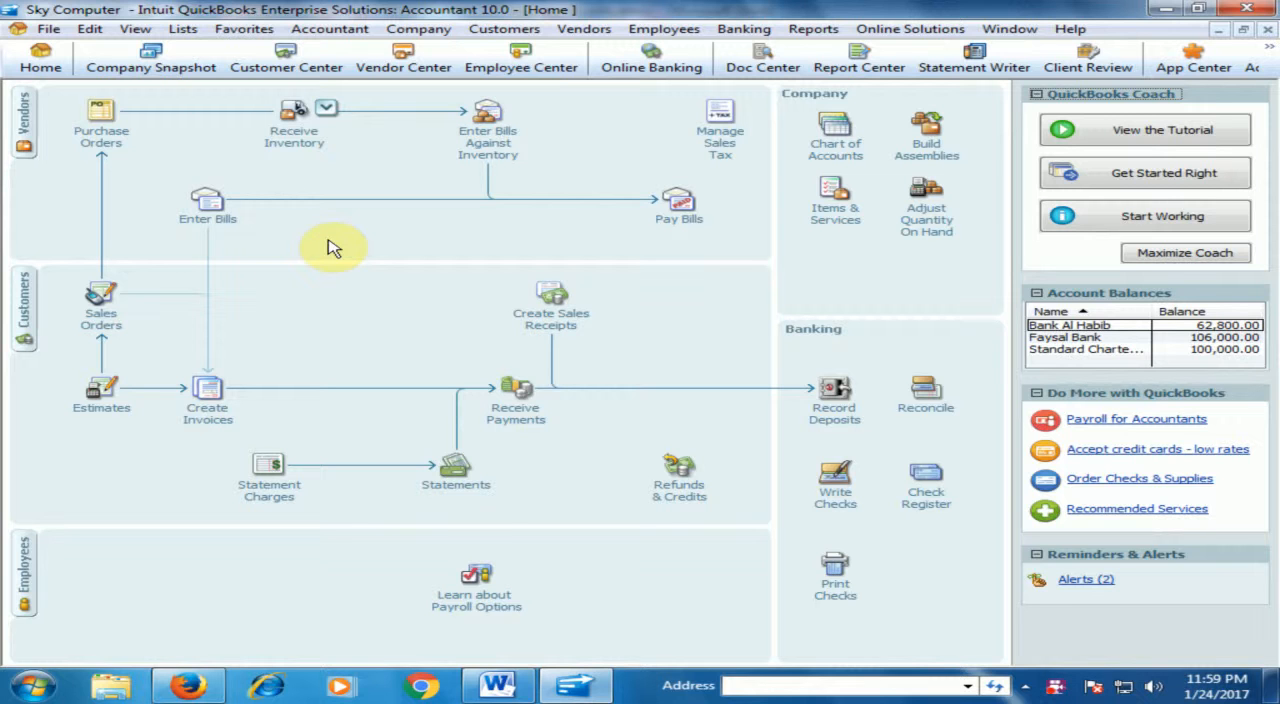
{"action": "mouse_move", "coordinate": [345, 245]}
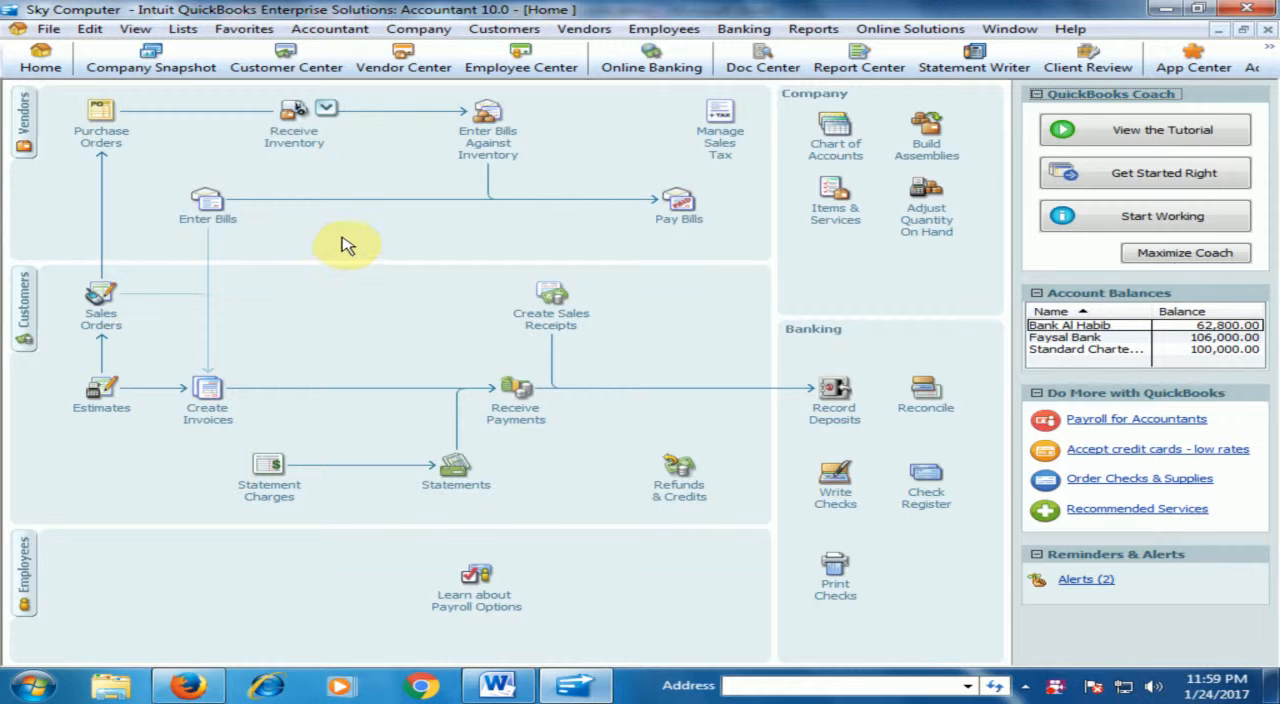
{"action": "mouse_move", "coordinate": [349, 275]}
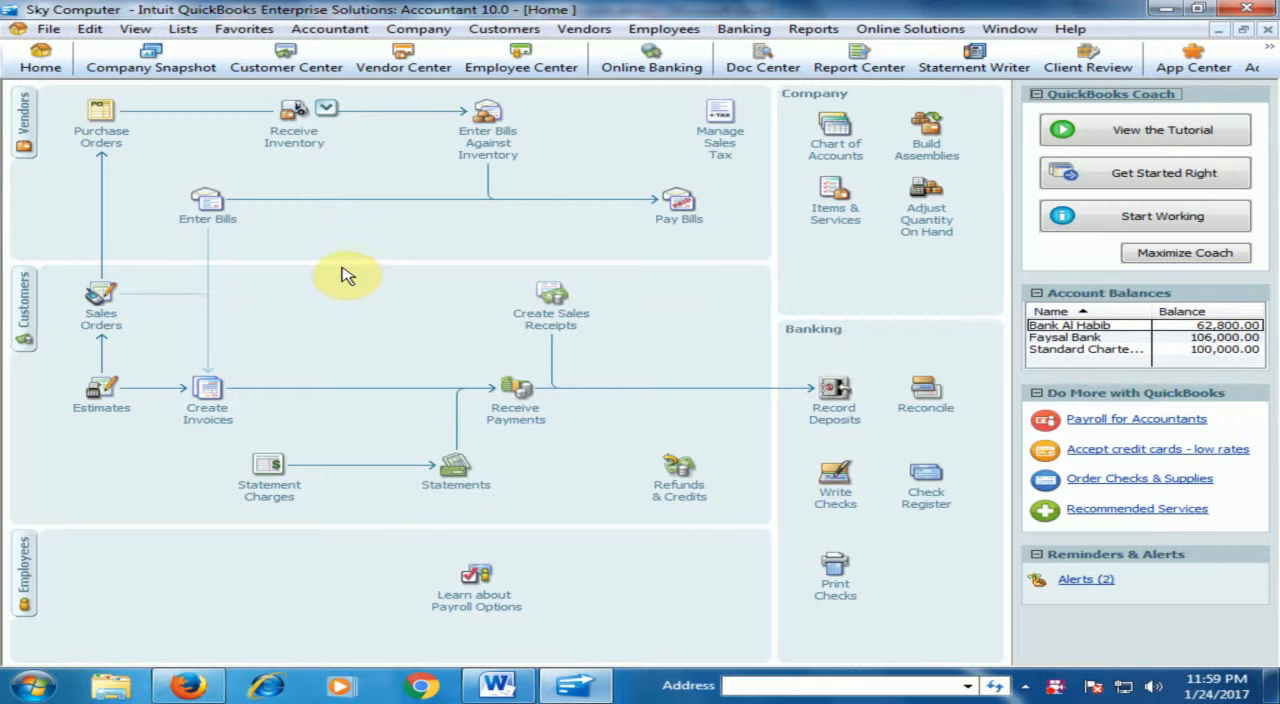
{"action": "mouse_move", "coordinate": [378, 275]}
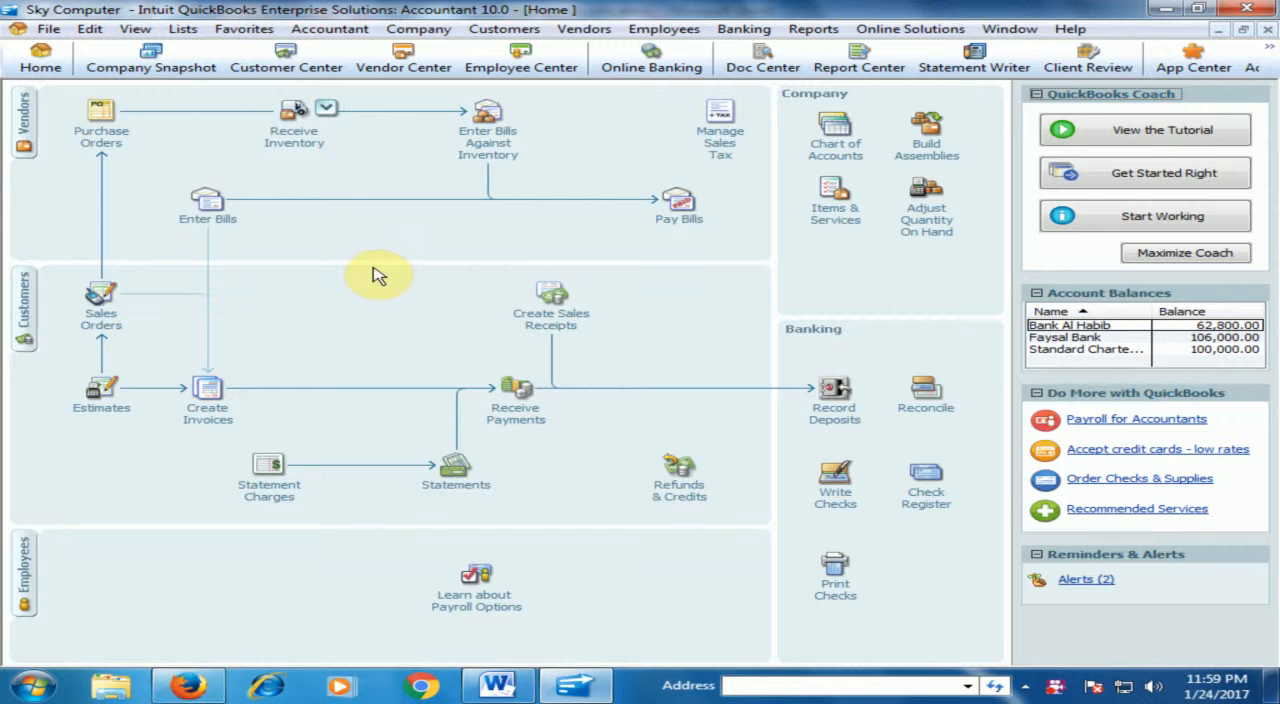
{"action": "mouse_move", "coordinate": [487, 272]}
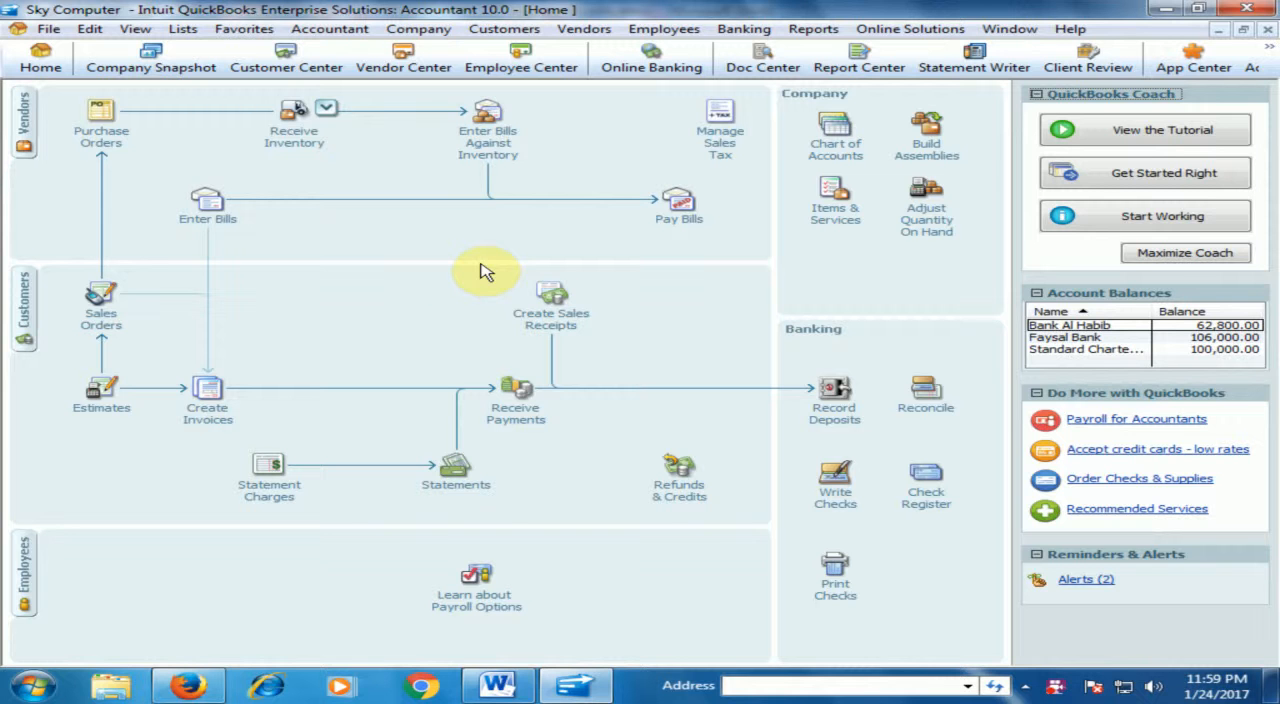
{"action": "mouse_move", "coordinate": [740, 170]}
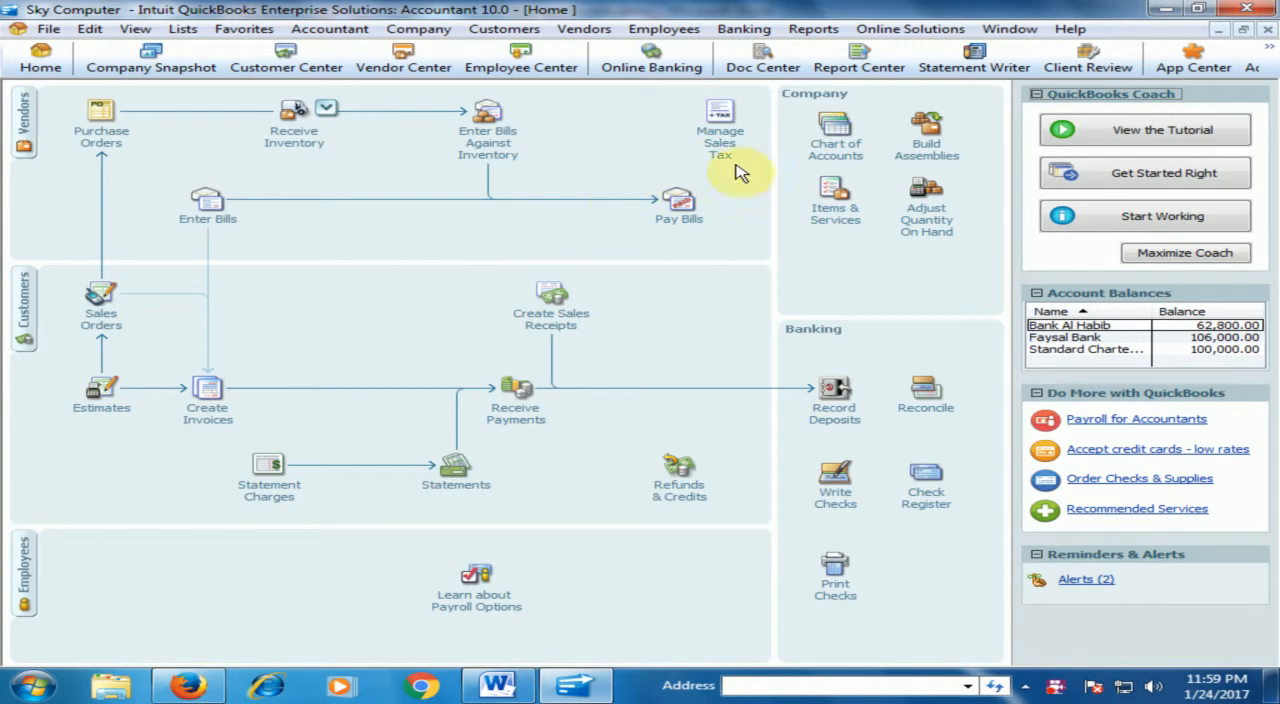
Open the Chart of Accounts and review Undeposited Funds (52,840.00) and 46200 Repair Laptop.
{"action": "left_click", "coordinate": [835, 135]}
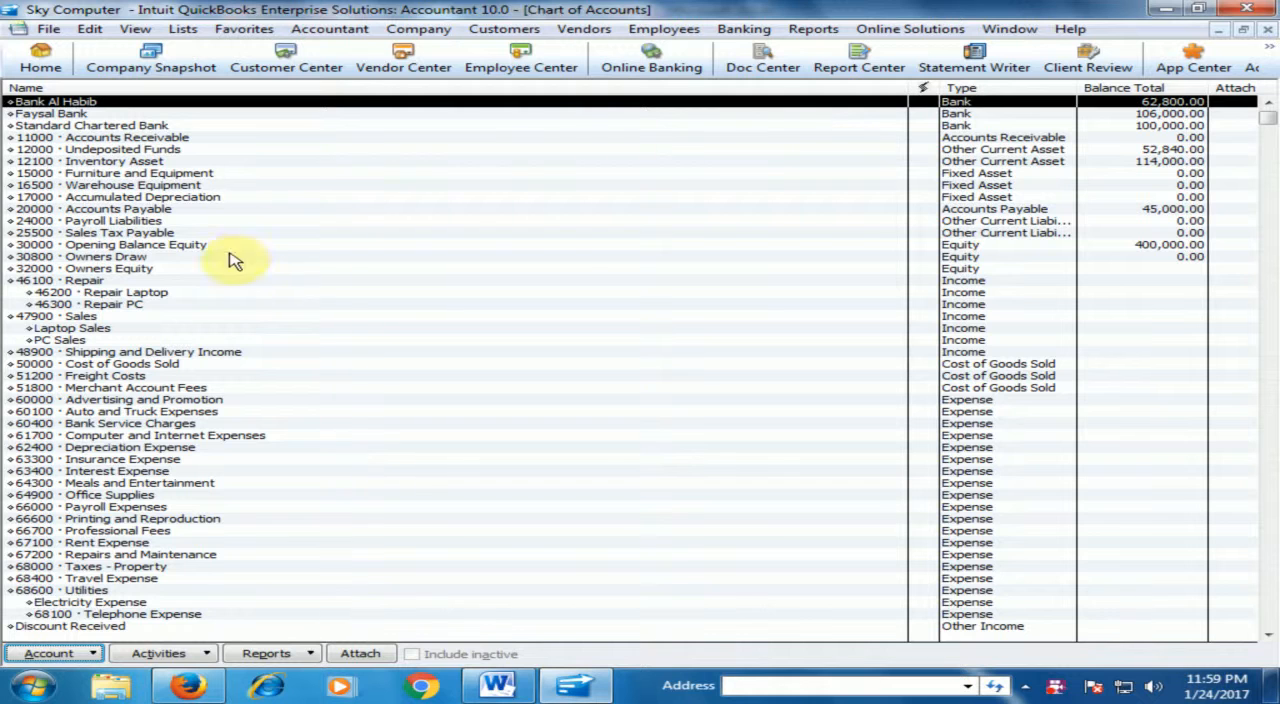
{"action": "left_click", "coordinate": [150, 149]}
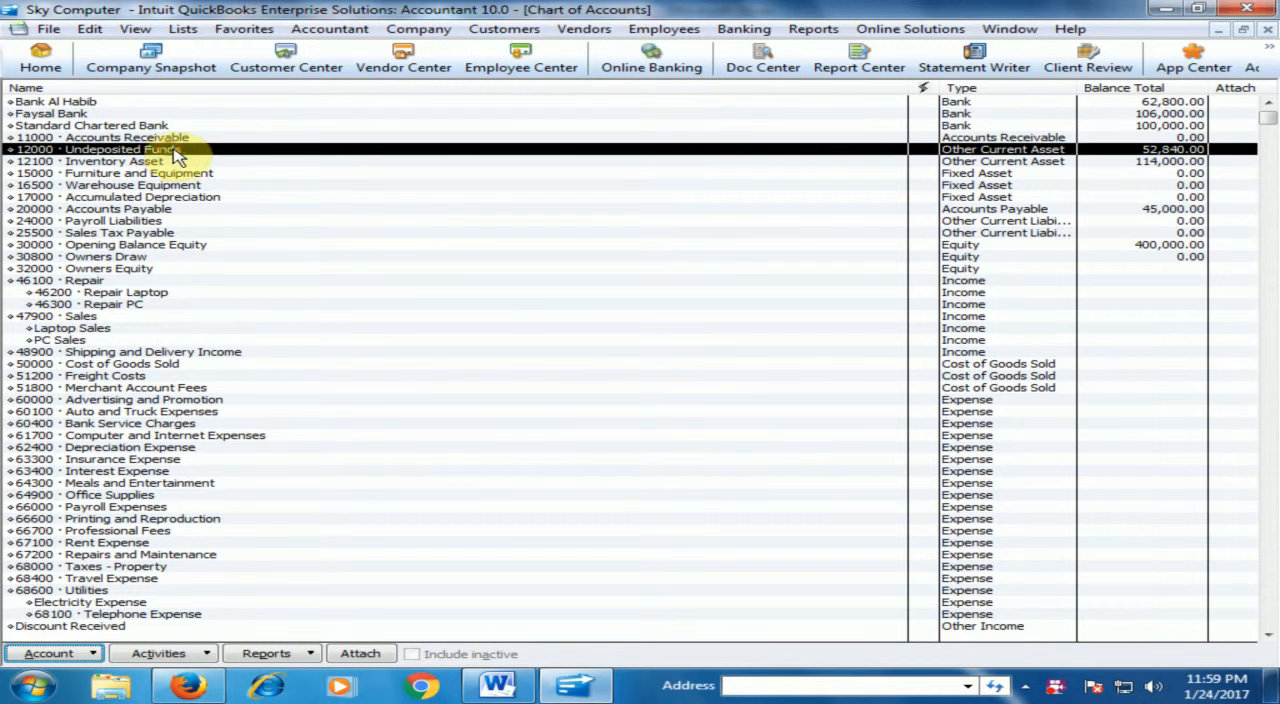
{"action": "mouse_move", "coordinate": [724, 164]}
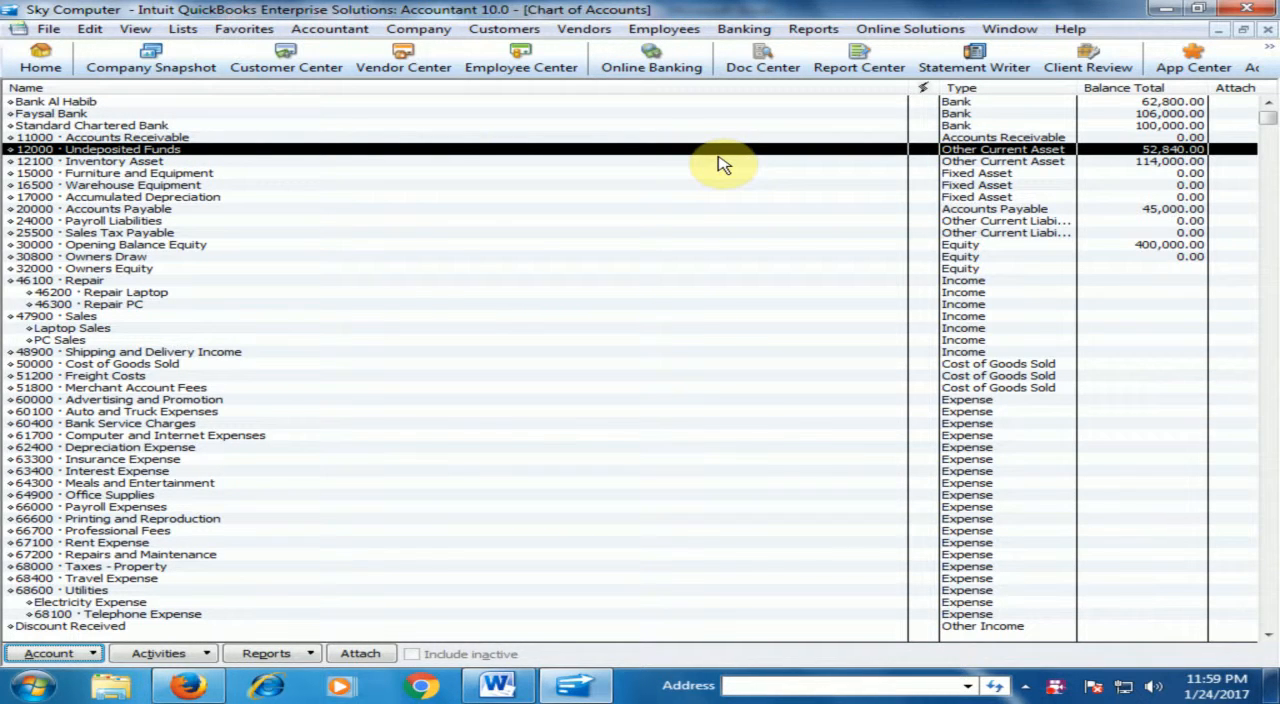
{"action": "mouse_move", "coordinate": [1155, 165]}
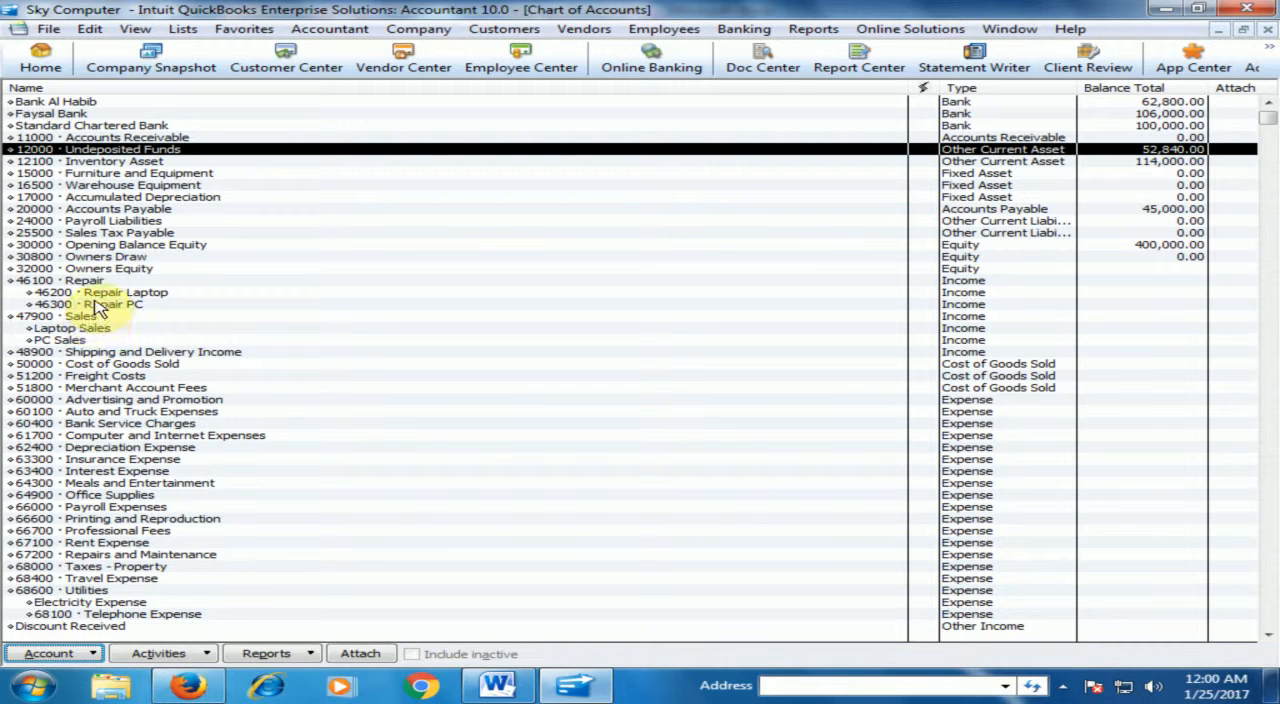
{"action": "mouse_move", "coordinate": [135, 303]}
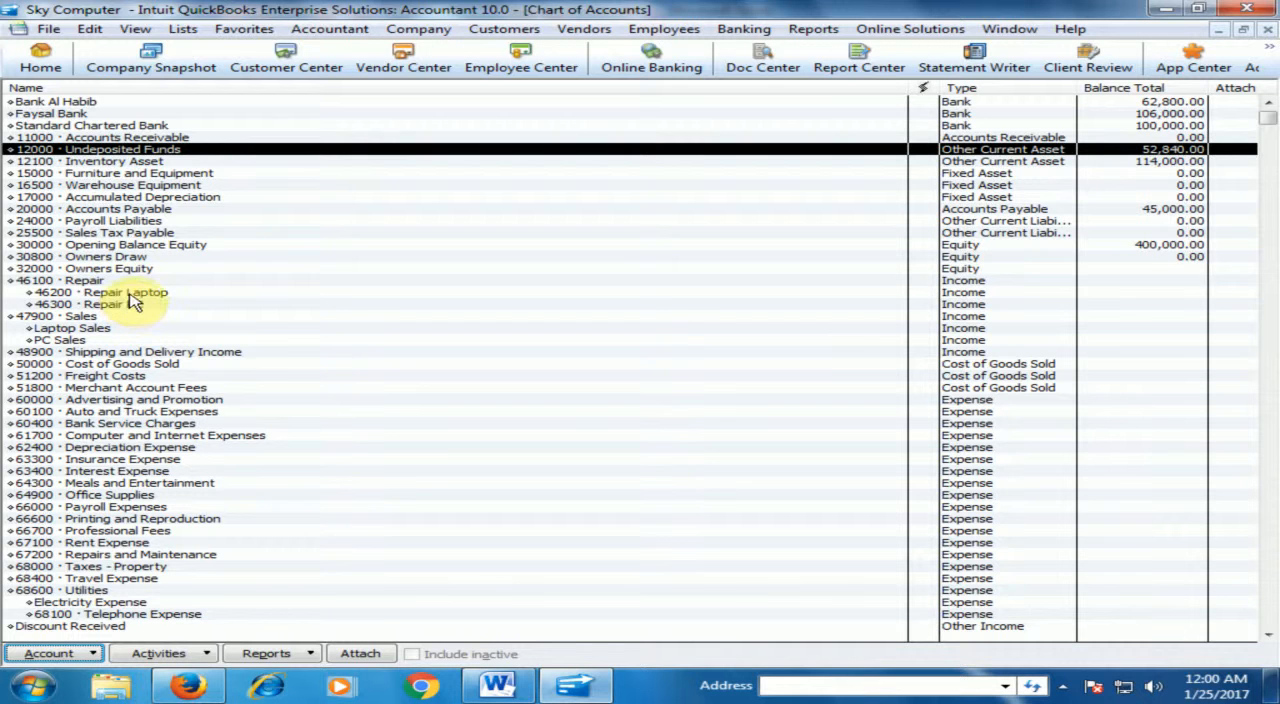
{"action": "left_click", "coordinate": [125, 292]}
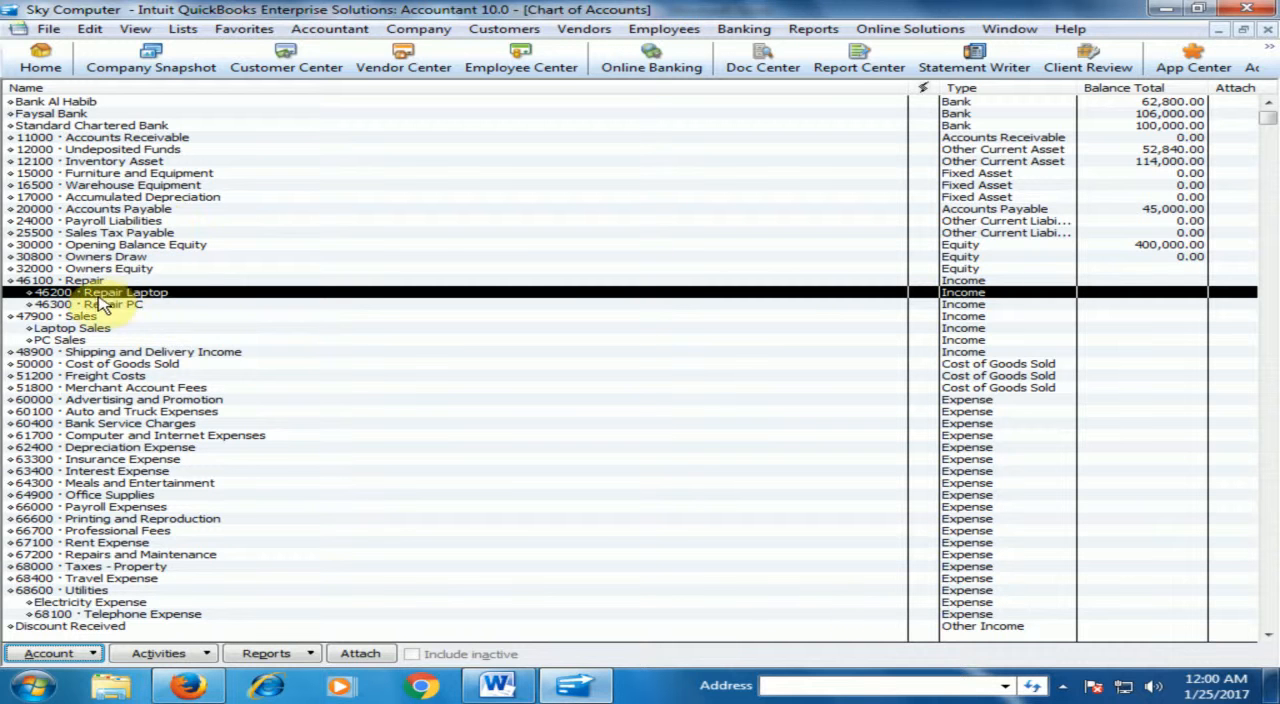
{"action": "mouse_move", "coordinate": [110, 305]}
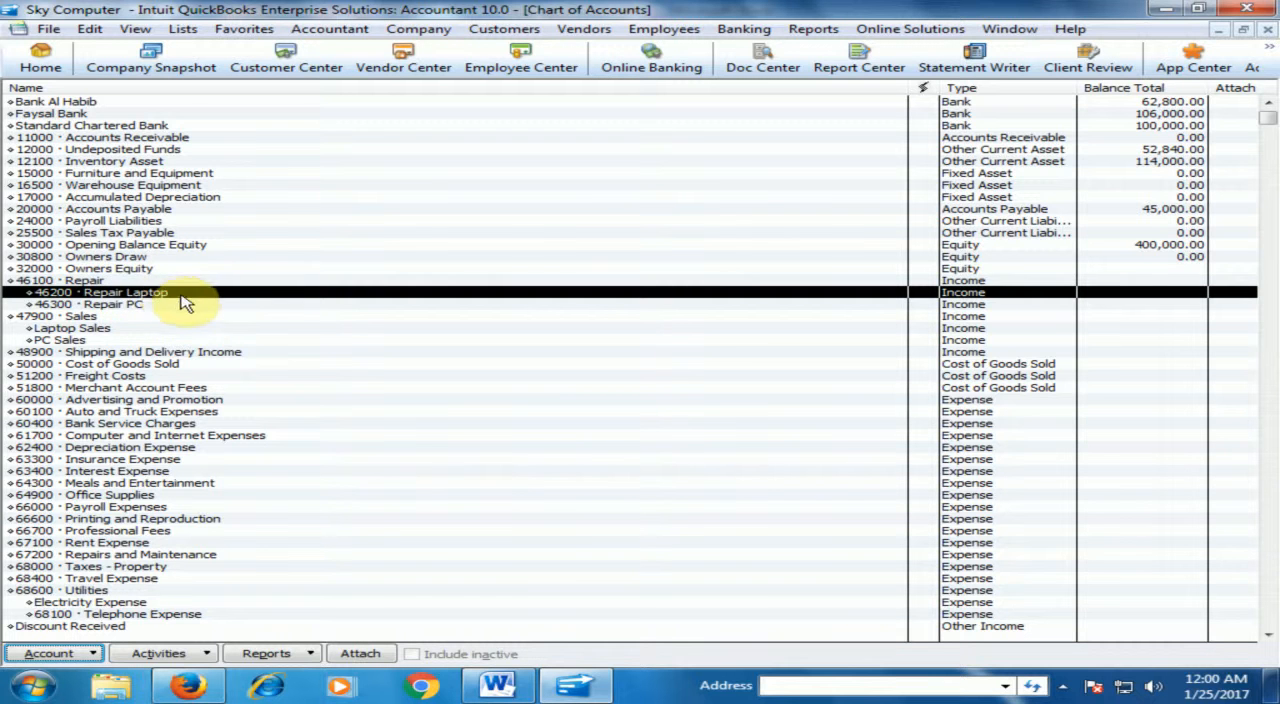
{"action": "mouse_move", "coordinate": [505, 28]}
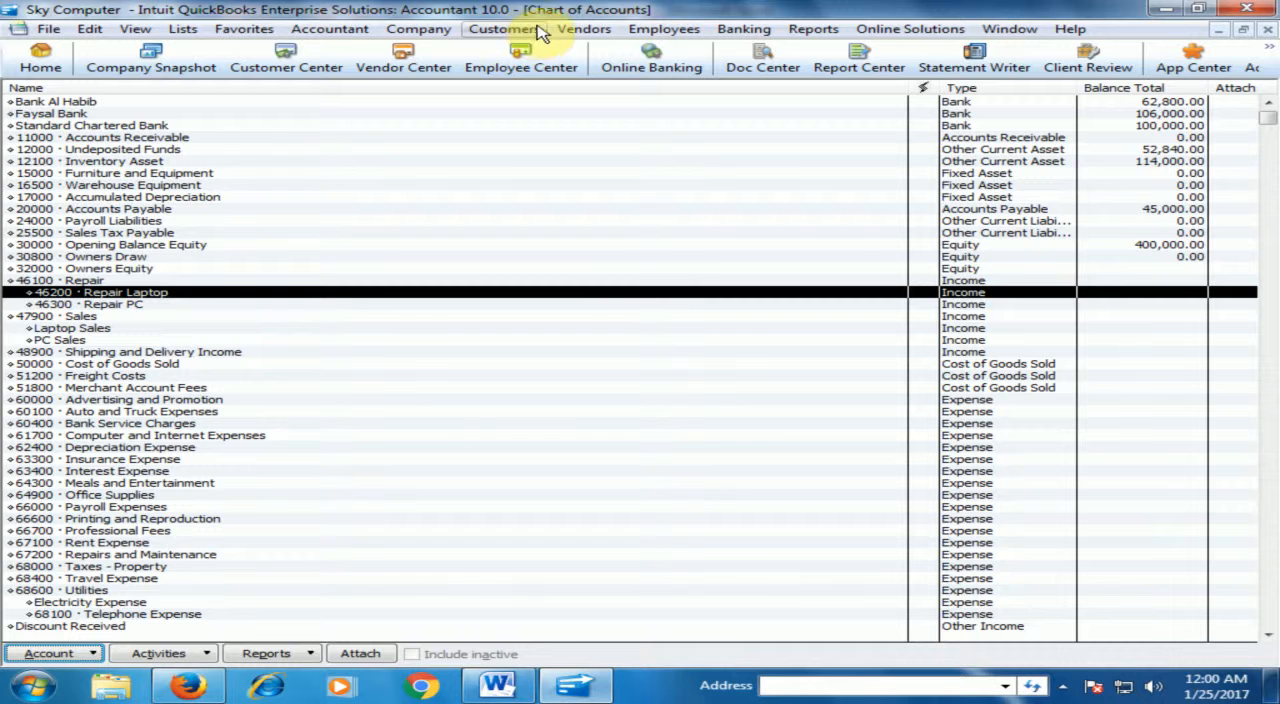
{"action": "mouse_move", "coordinate": [1270, 35]}
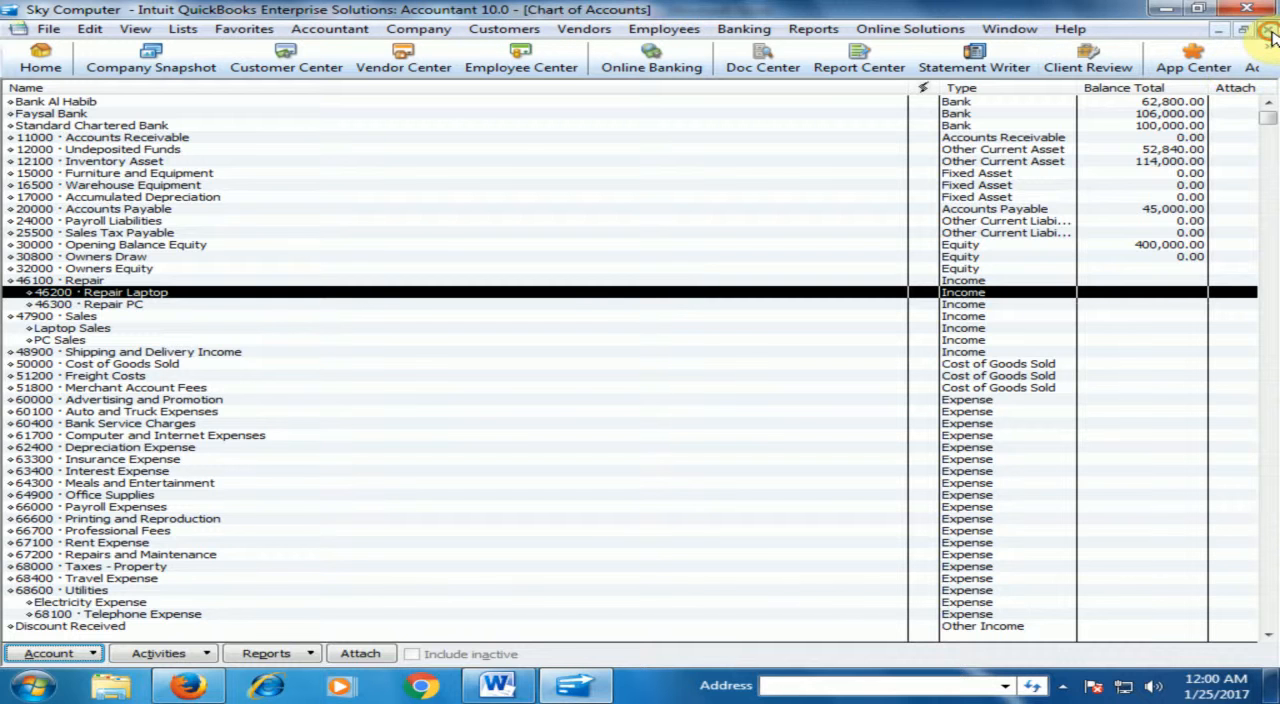
Close the Chart of Accounts and start general journal entry 2, dismissing the numbering notice.
{"action": "left_click", "coordinate": [40, 60]}
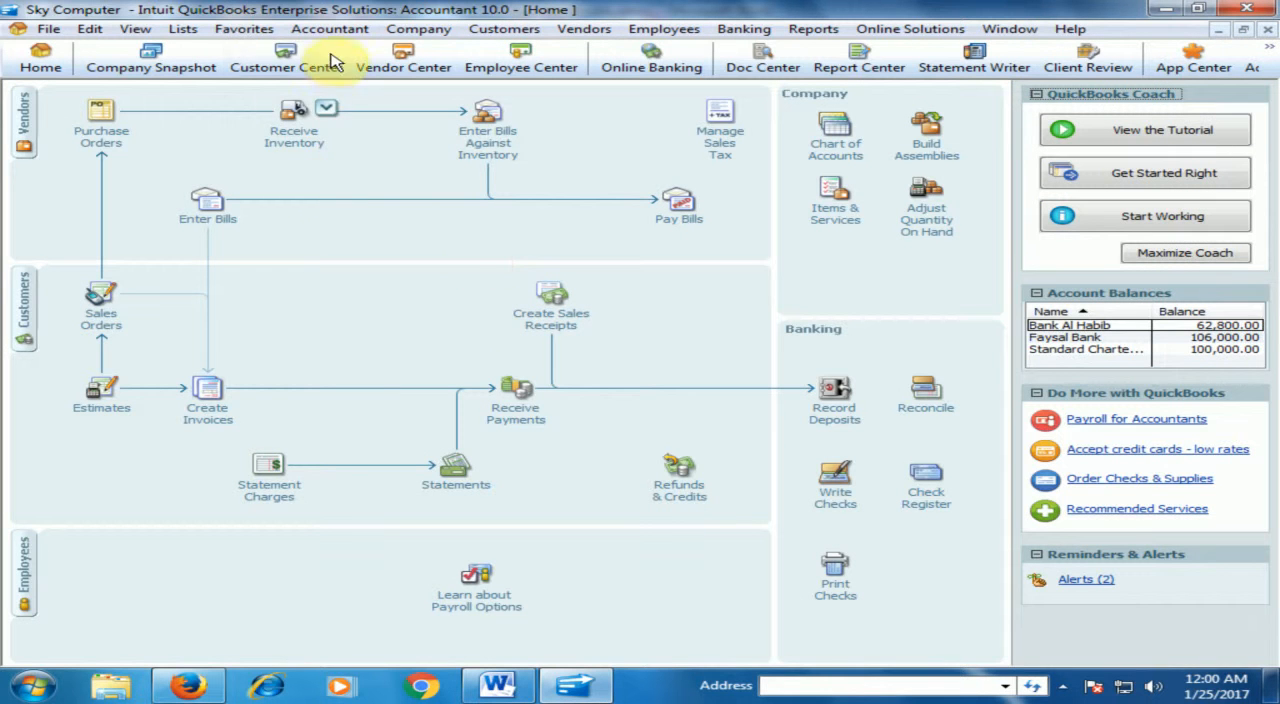
{"action": "left_click", "coordinate": [329, 28]}
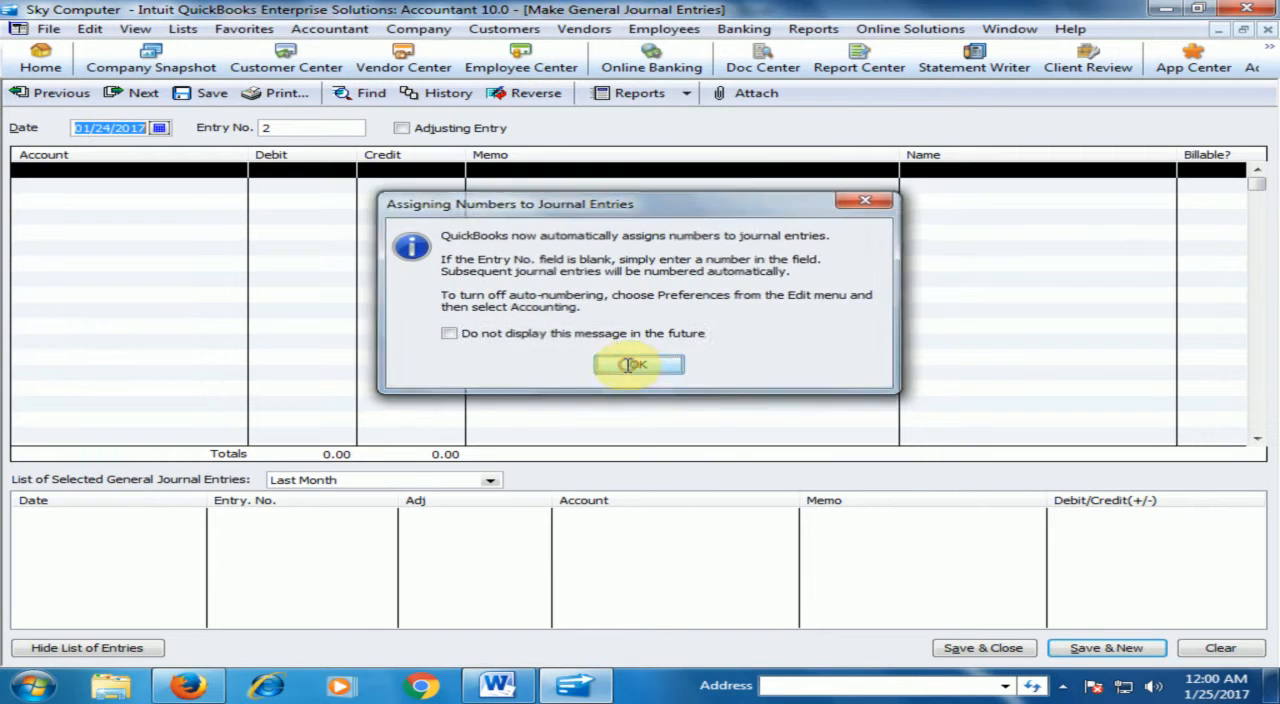
{"action": "left_click", "coordinate": [638, 364]}
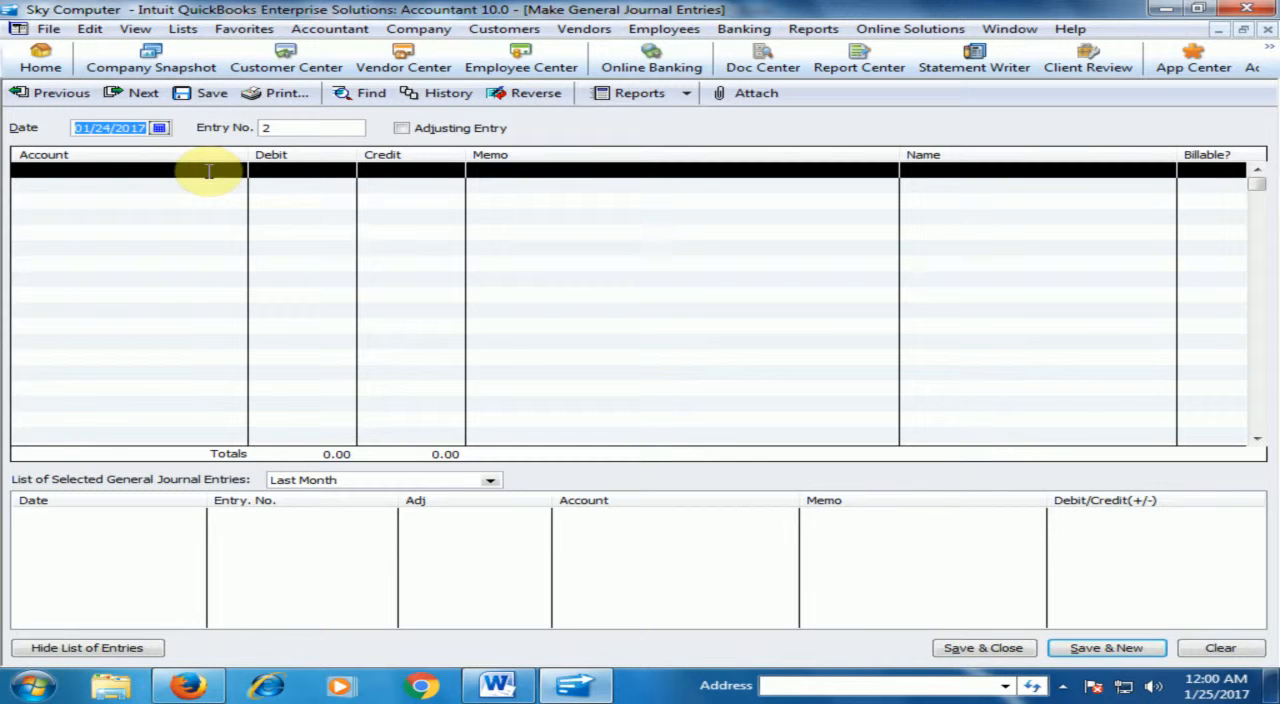
Set the first journal line's account to 12000 · Undeposited Funds.
{"action": "left_click", "coordinate": [120, 169]}
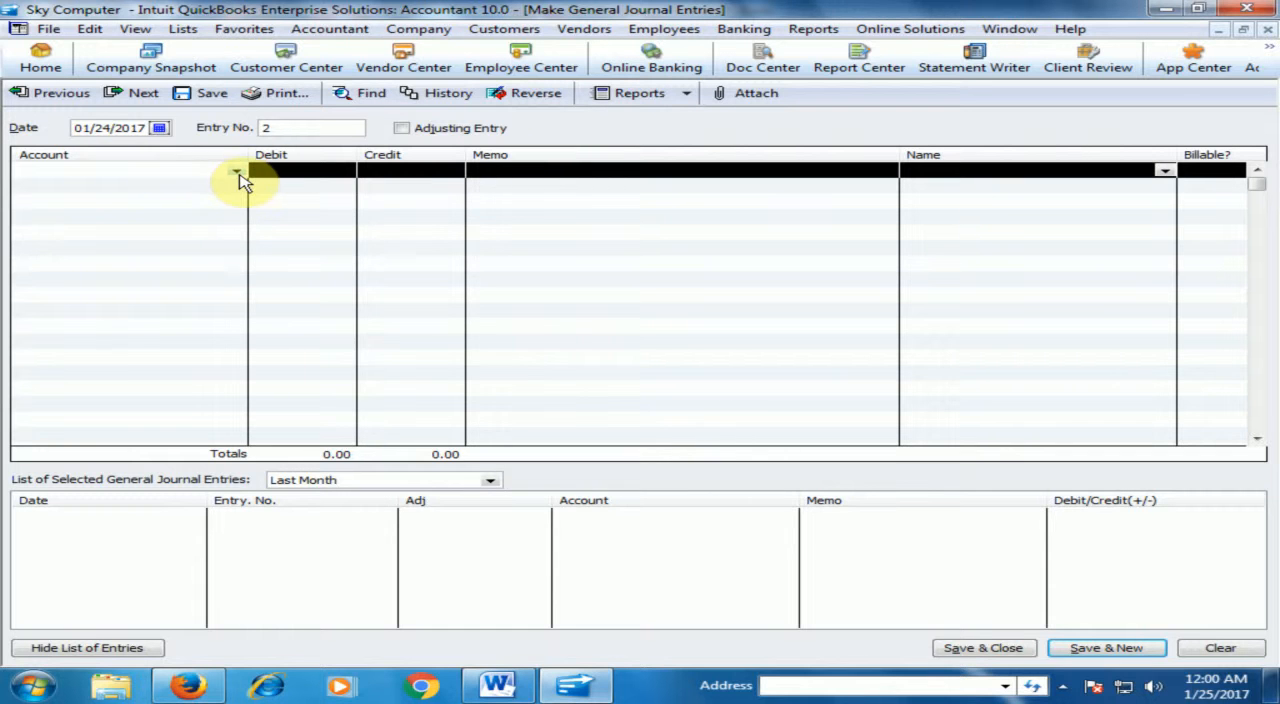
{"action": "left_click", "coordinate": [236, 170]}
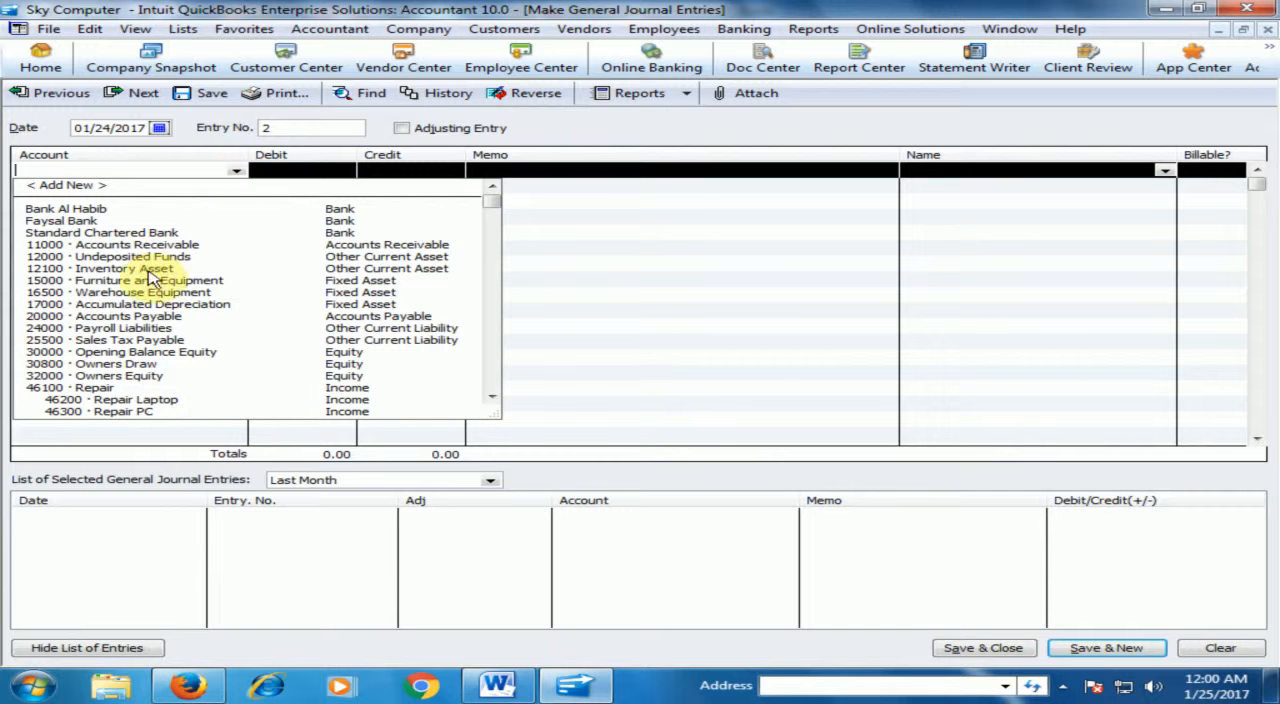
{"action": "left_click", "coordinate": [130, 256]}
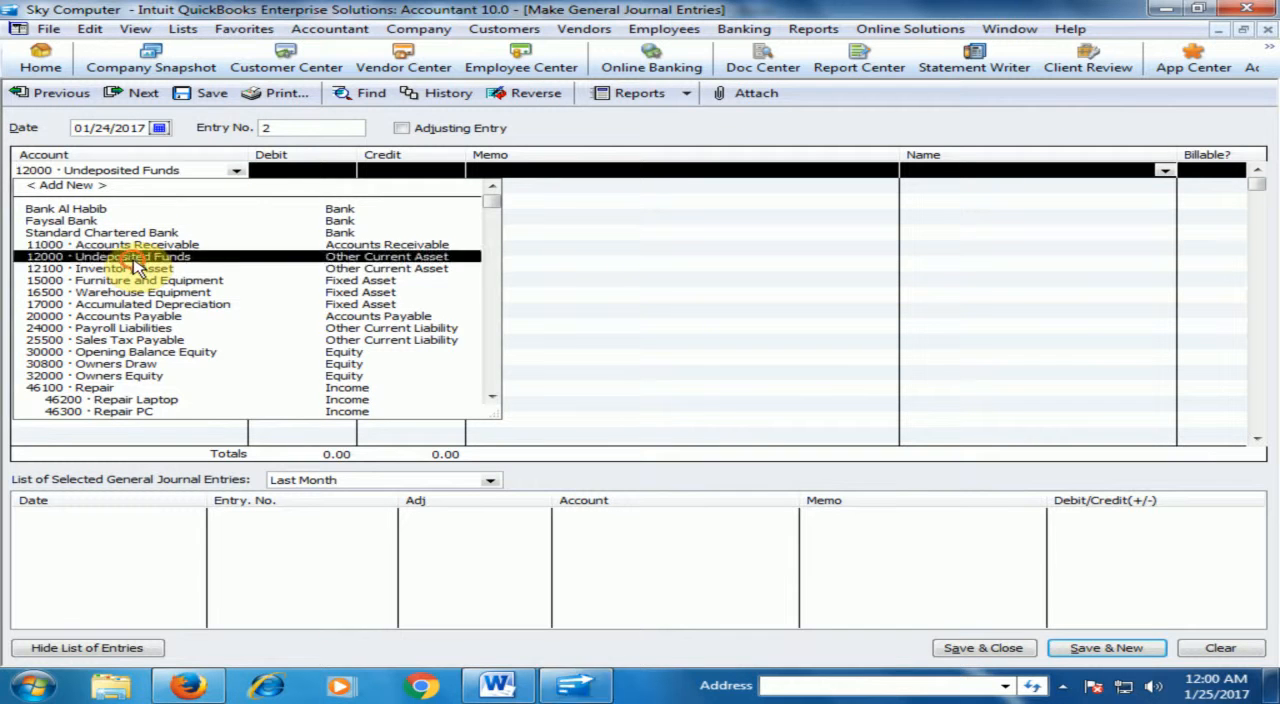
{"action": "left_click", "coordinate": [131, 256]}
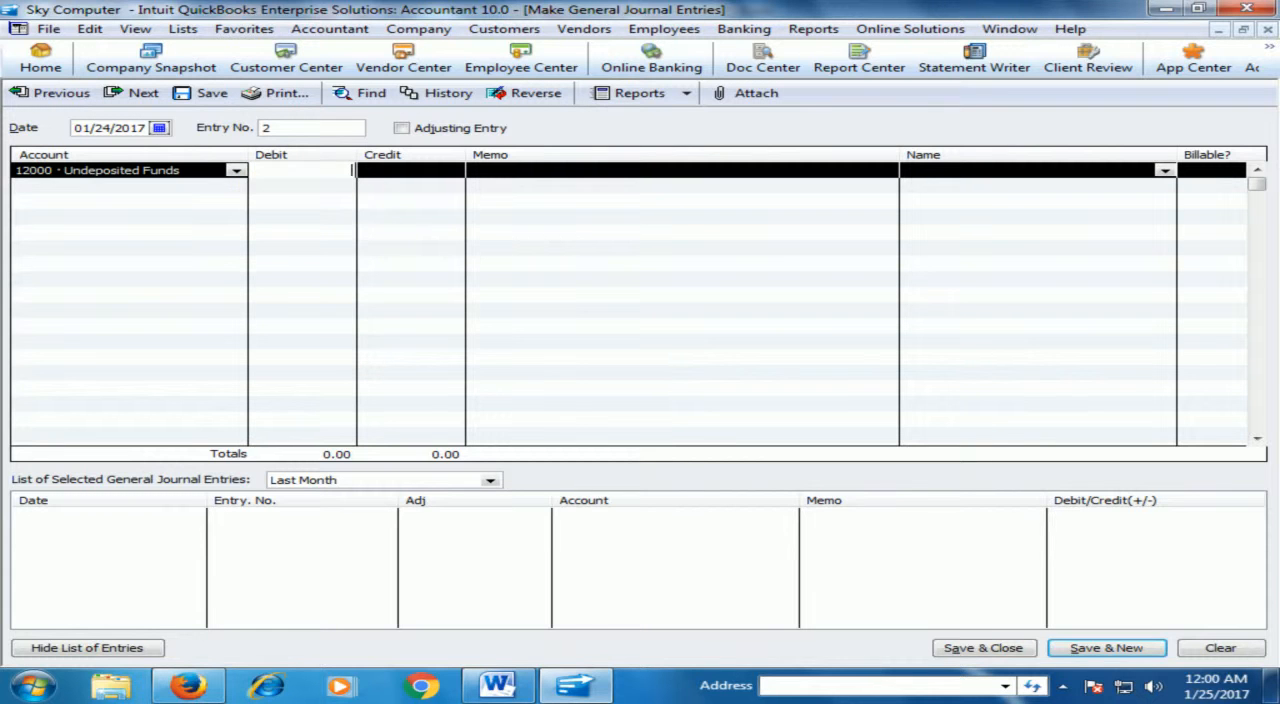
Enter a 2,000 debit on the Undeposited Funds line and type the memo text.
{"action": "type", "text": "2000"}
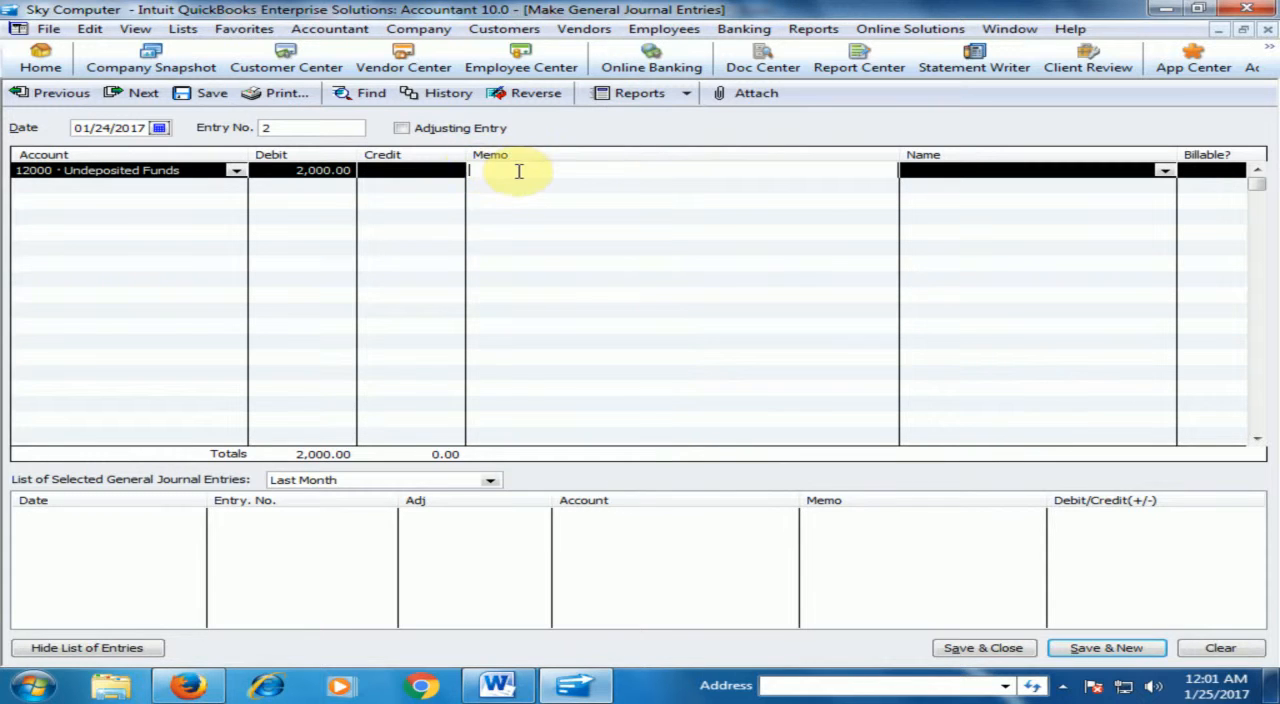
{"action": "type", "text": "Re"}
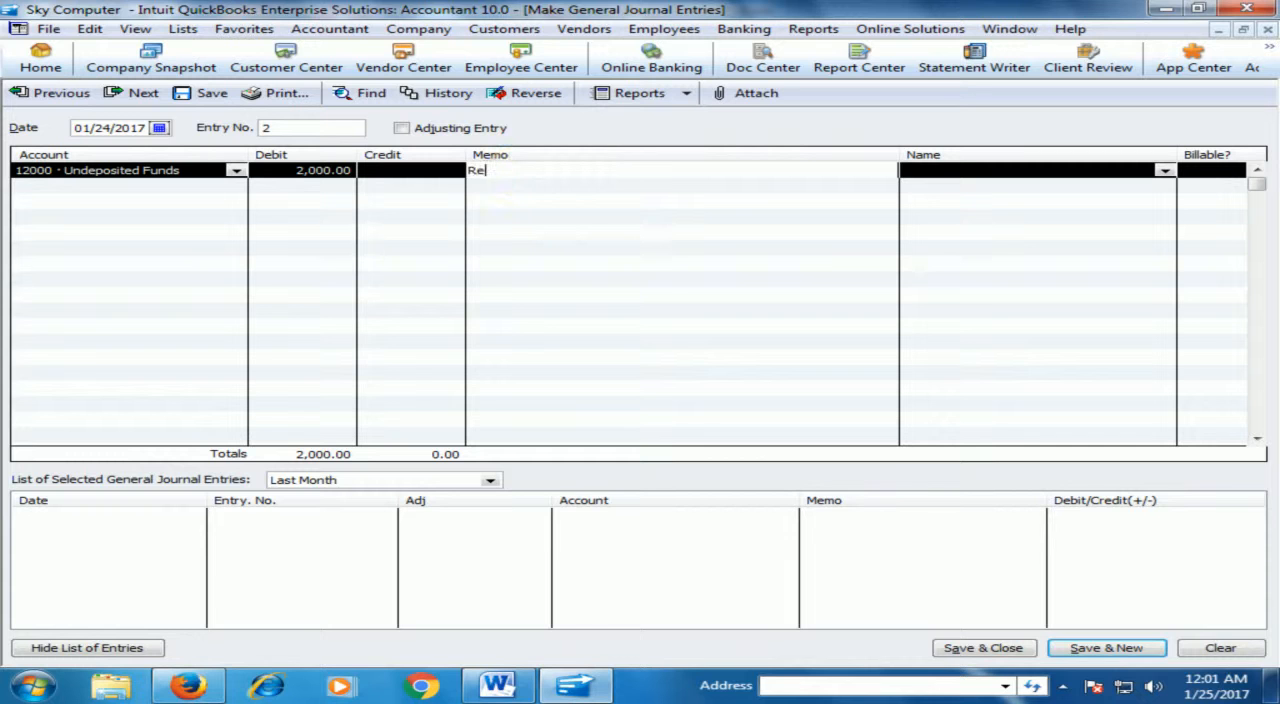
{"action": "type", "text": "pair La"}
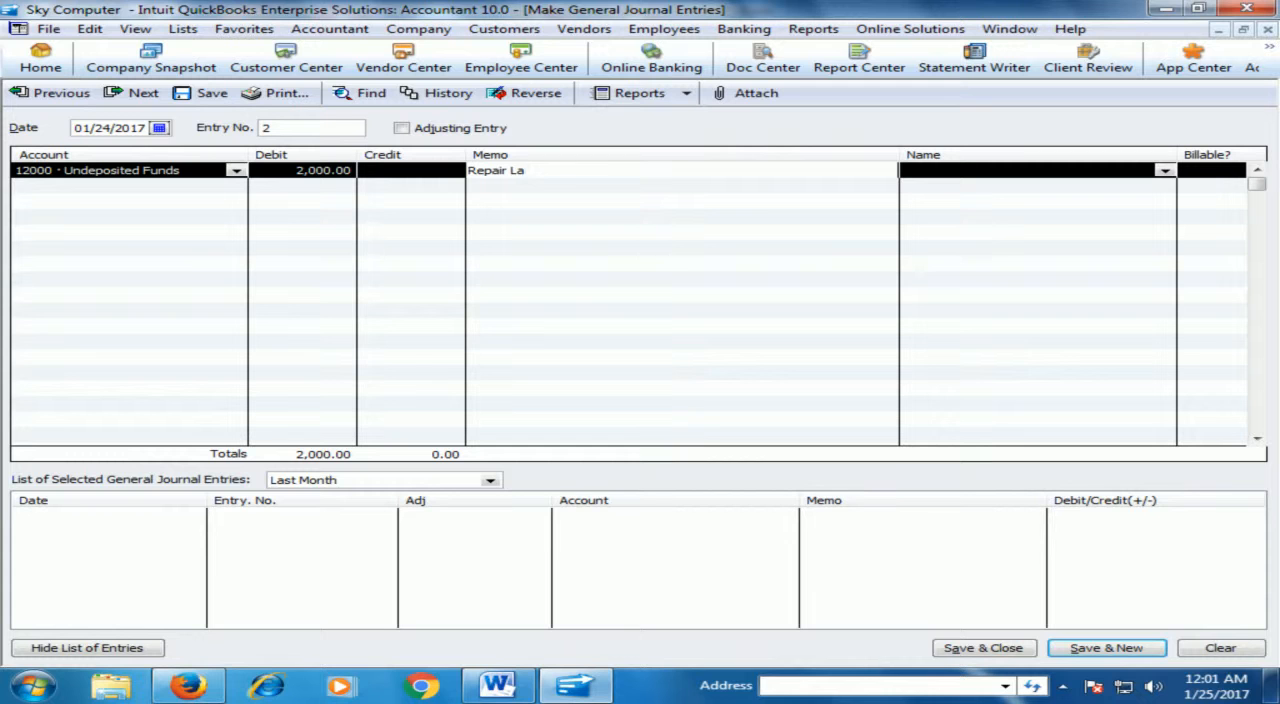
{"action": "type", "text": "pto"}
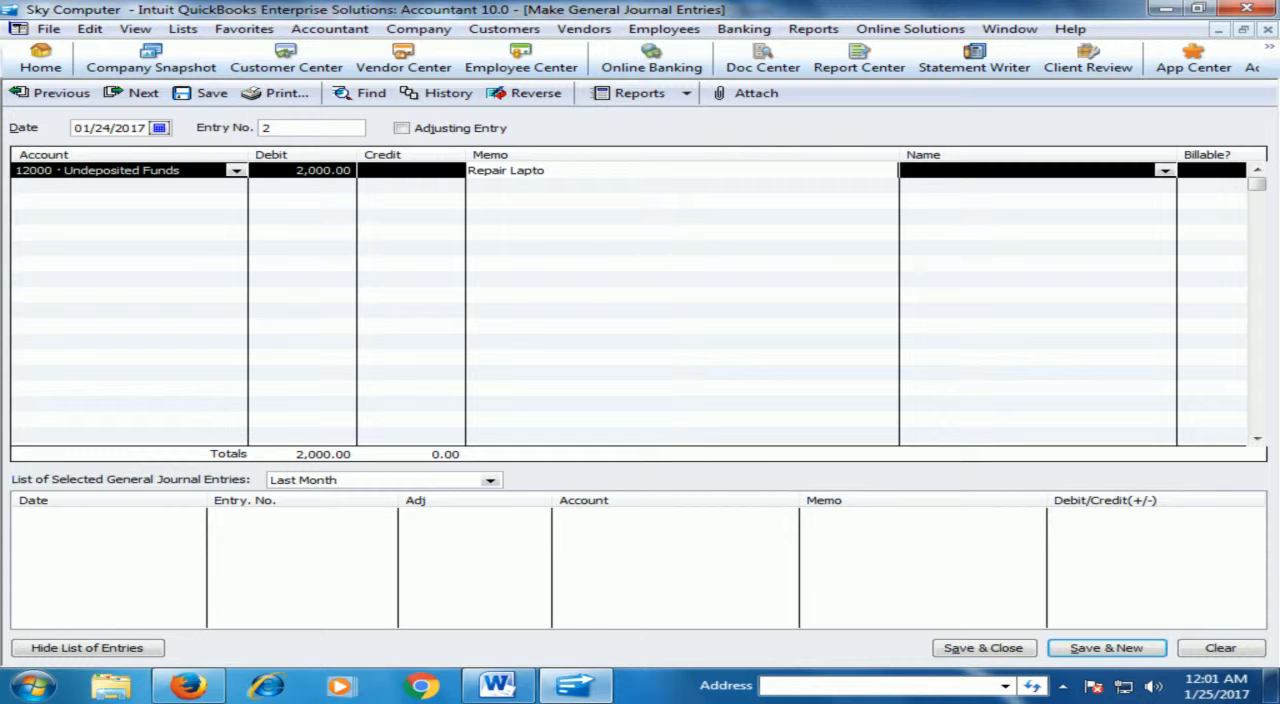
{"action": "type", "text": "p of"}
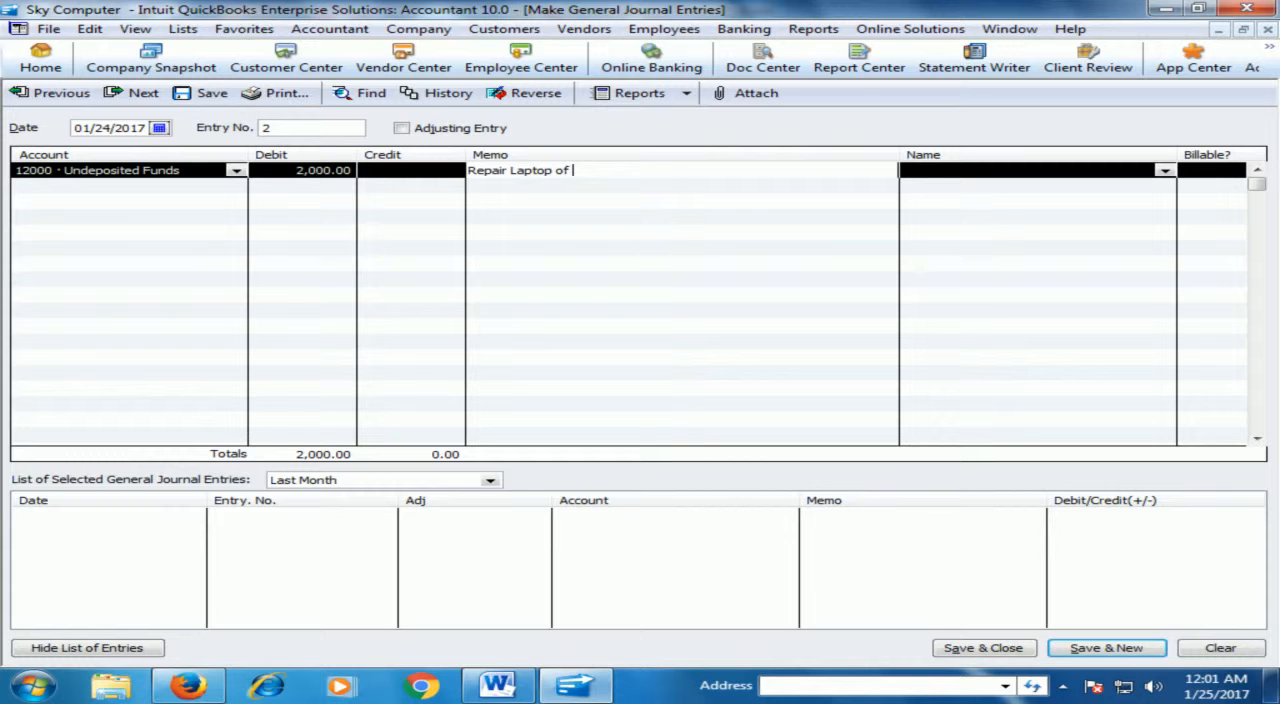
{"action": "type", "text": "N"}
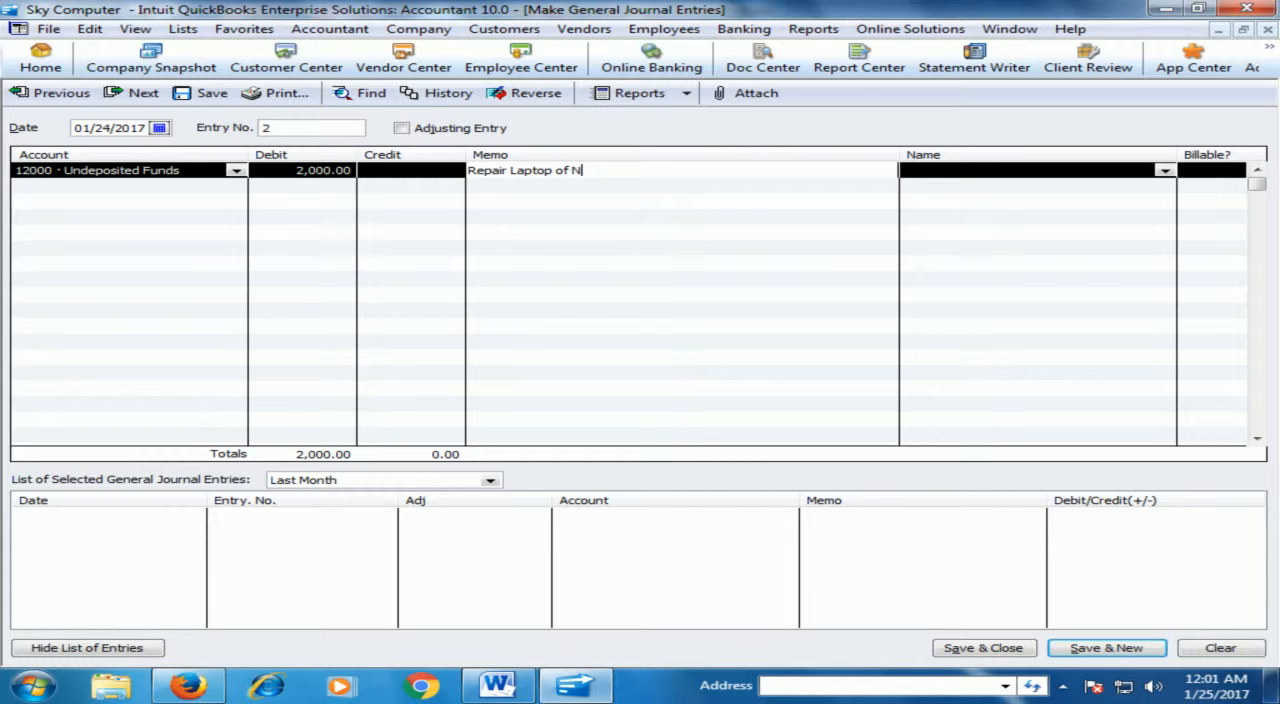
{"action": "type", "text": "oman"}
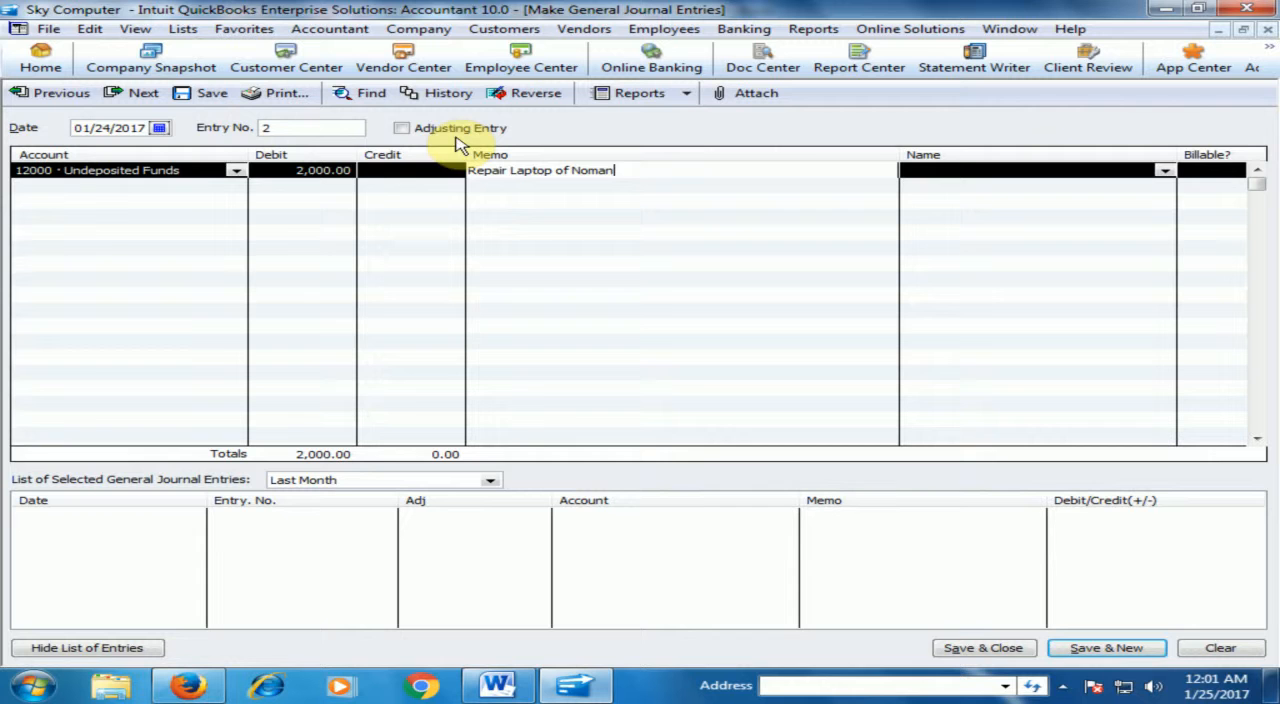
{"action": "mouse_move", "coordinate": [182, 188]}
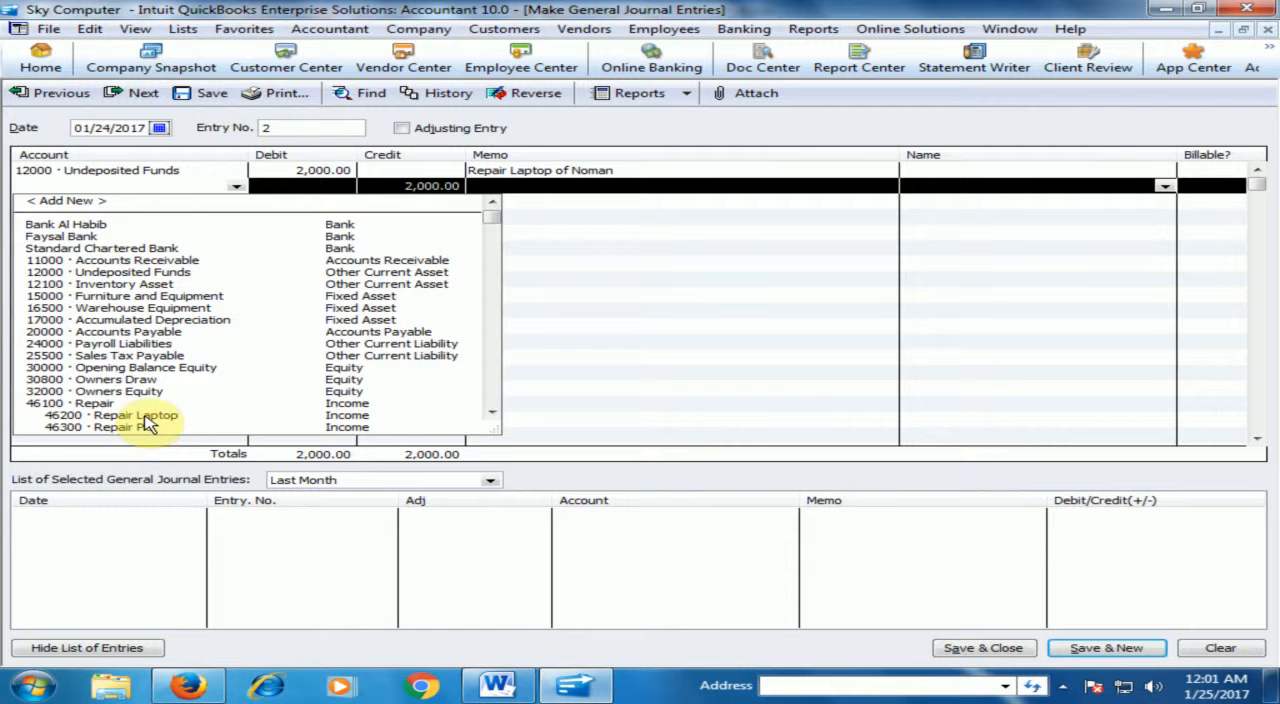
Credit 46200 Repair Laptop for 2,000 and save the journal entry.
{"action": "left_click", "coordinate": [135, 415]}
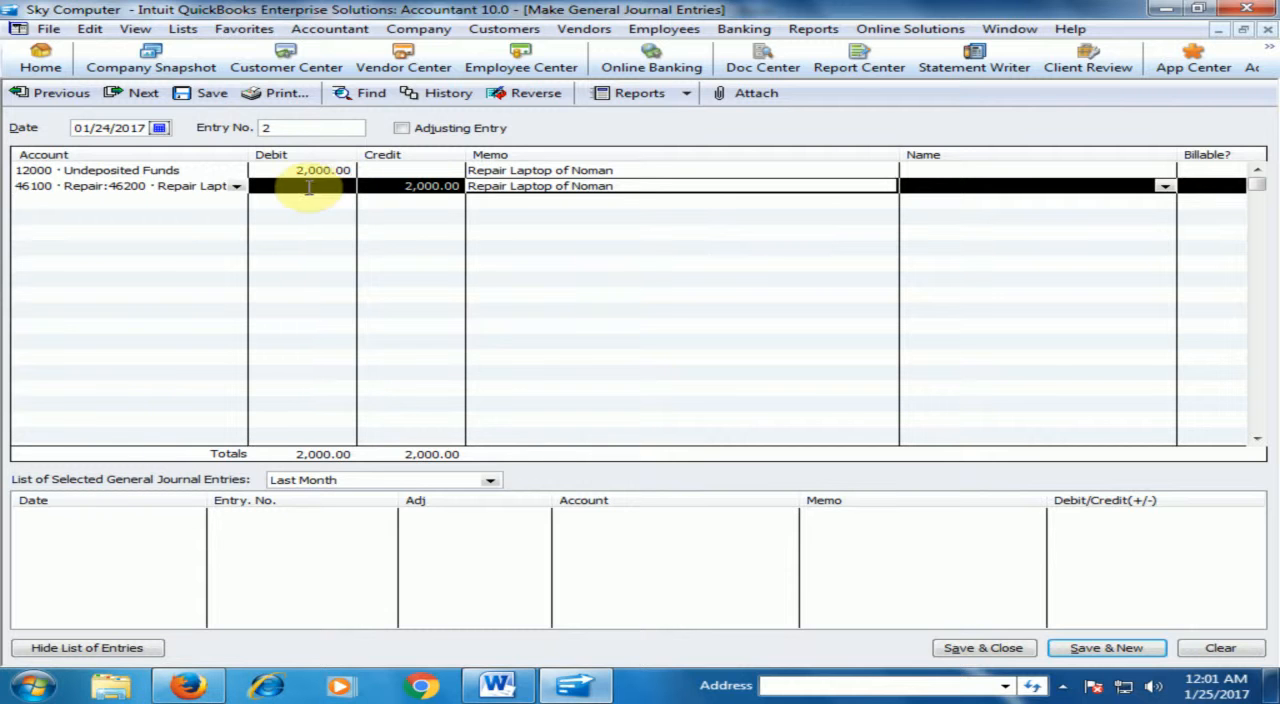
{"action": "left_click", "coordinate": [430, 186]}
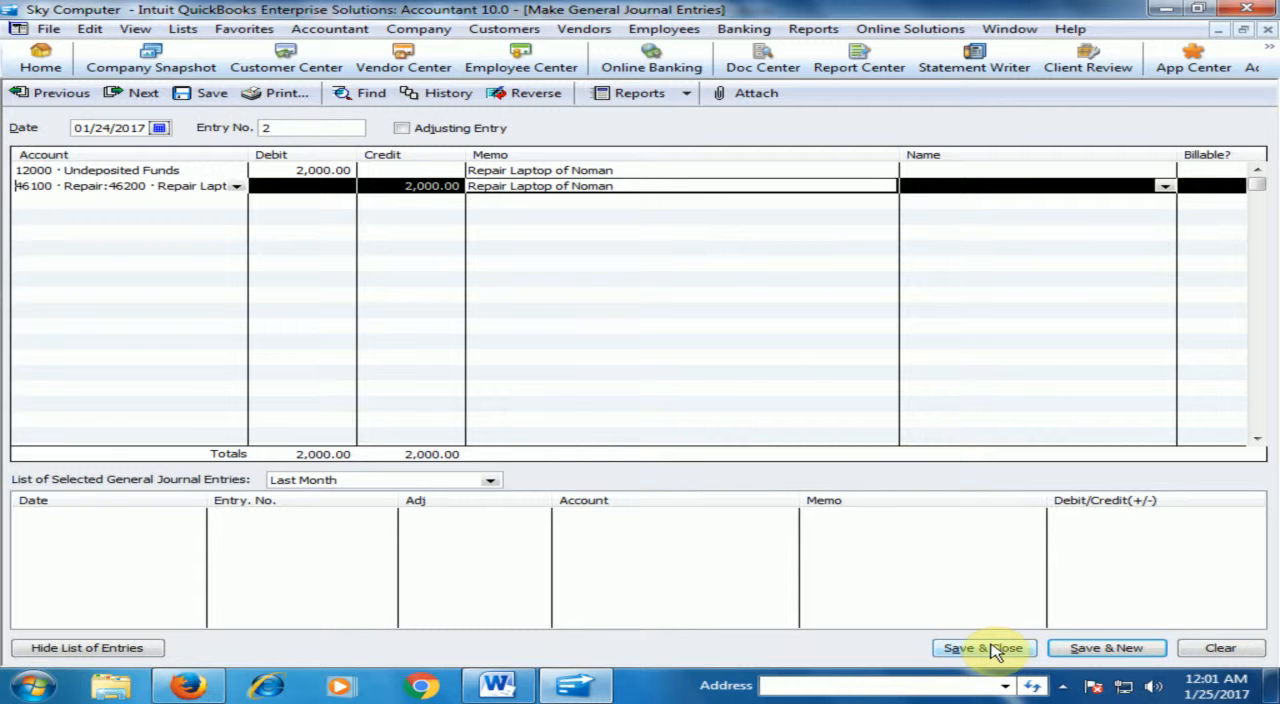
{"action": "left_click", "coordinate": [982, 648]}
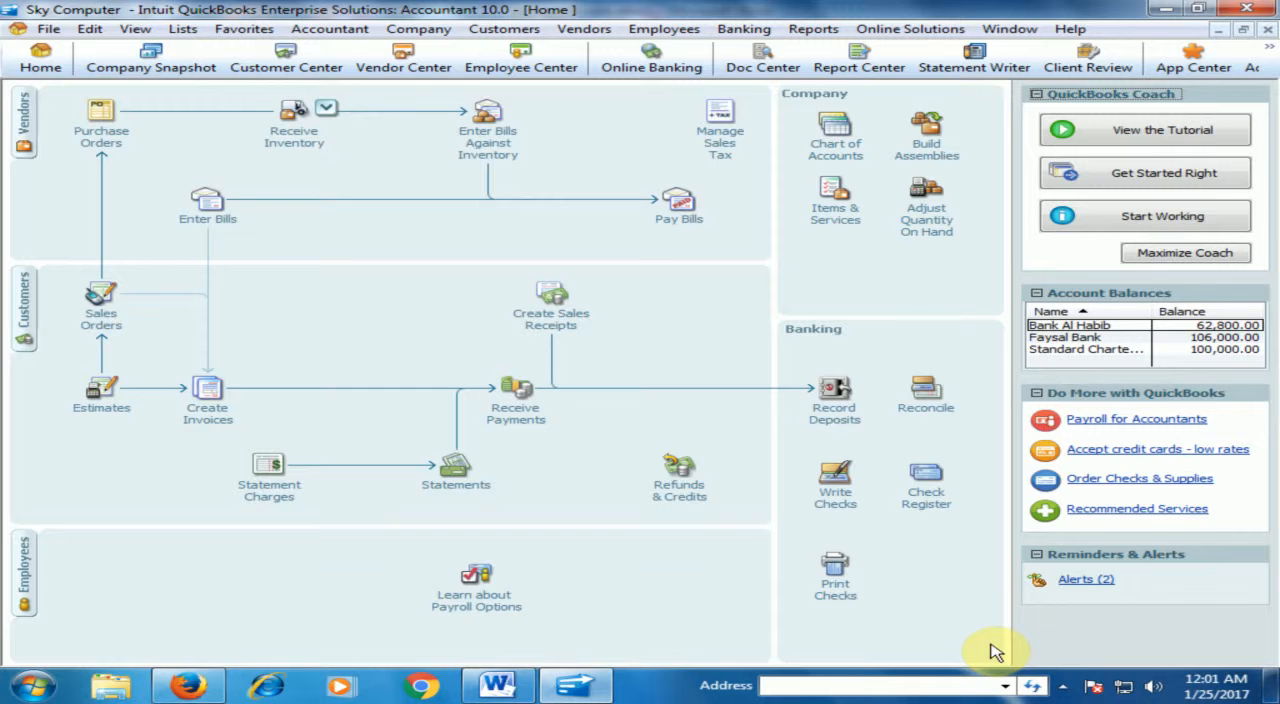
{"action": "mouse_move", "coordinate": [670, 286]}
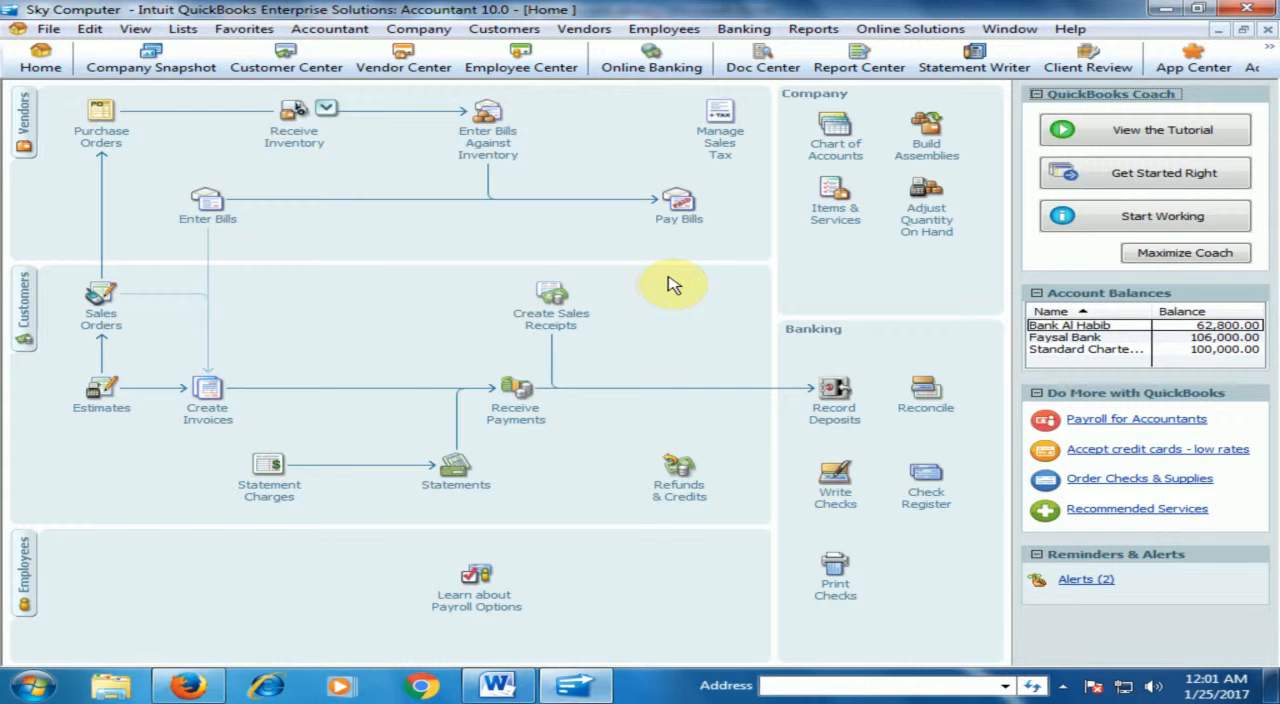
{"action": "left_click", "coordinate": [835, 135]}
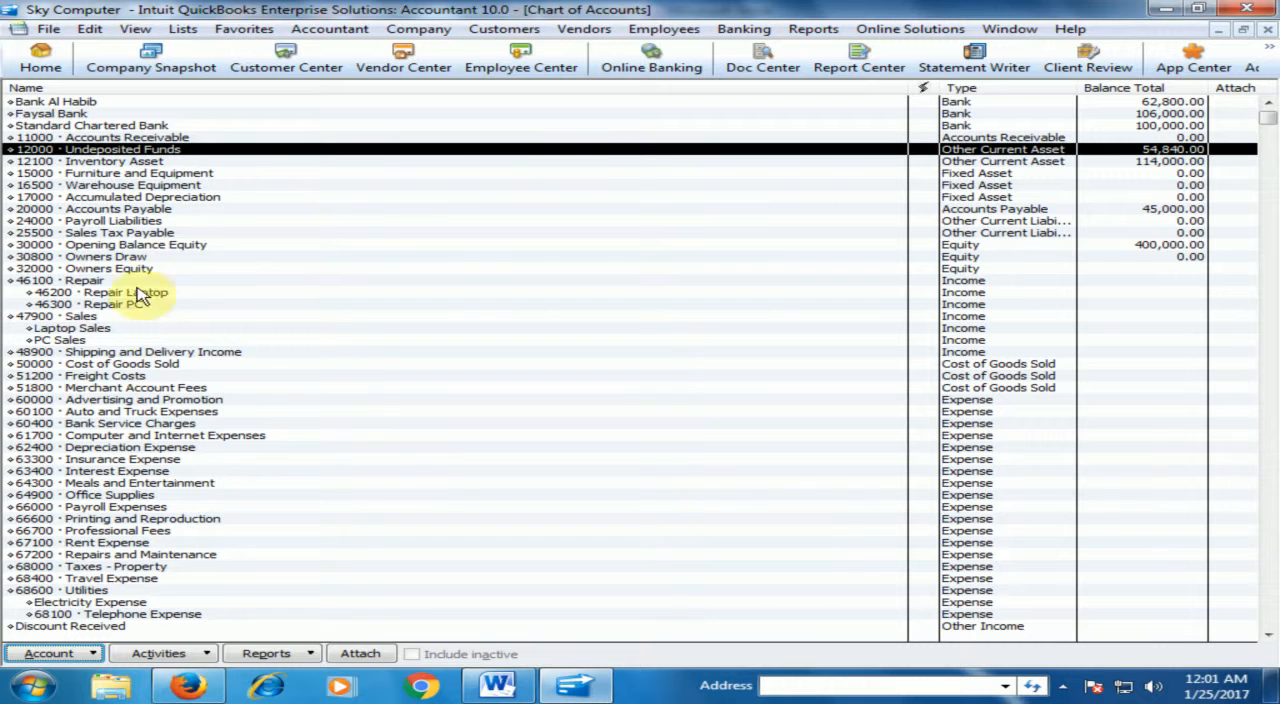
{"action": "left_click", "coordinate": [120, 292]}
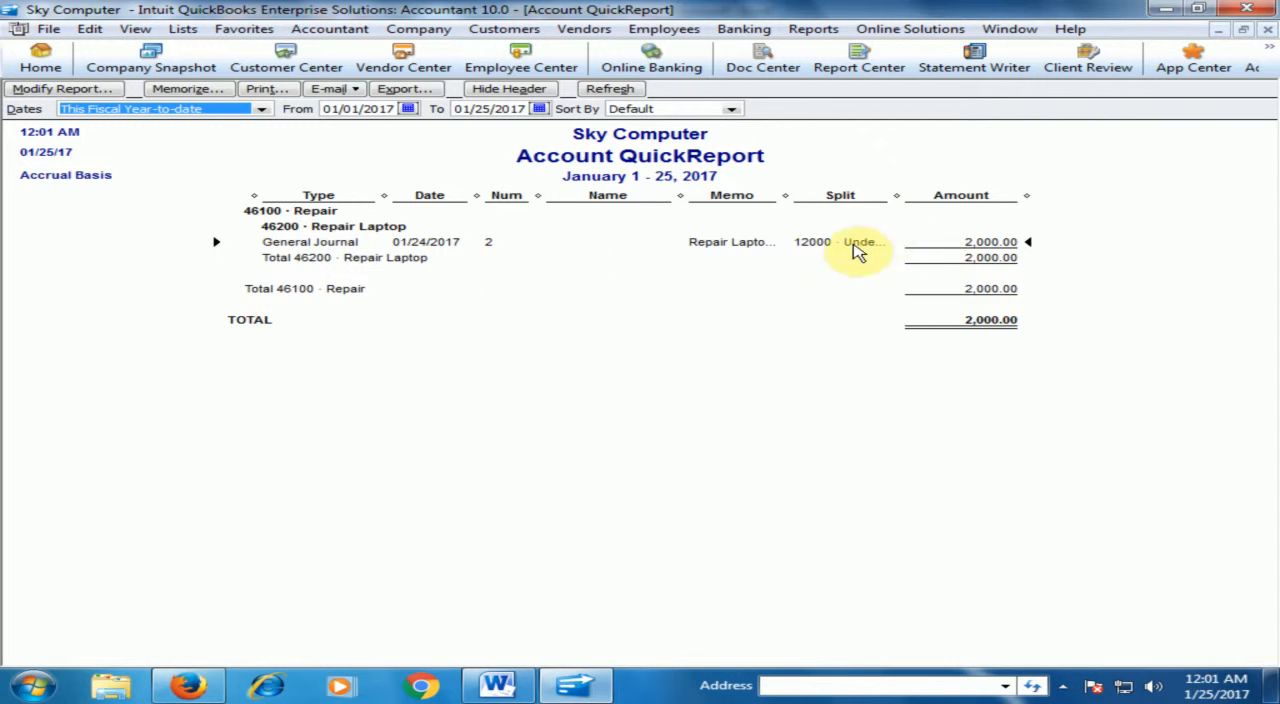
{"action": "mouse_move", "coordinate": [1010, 245]}
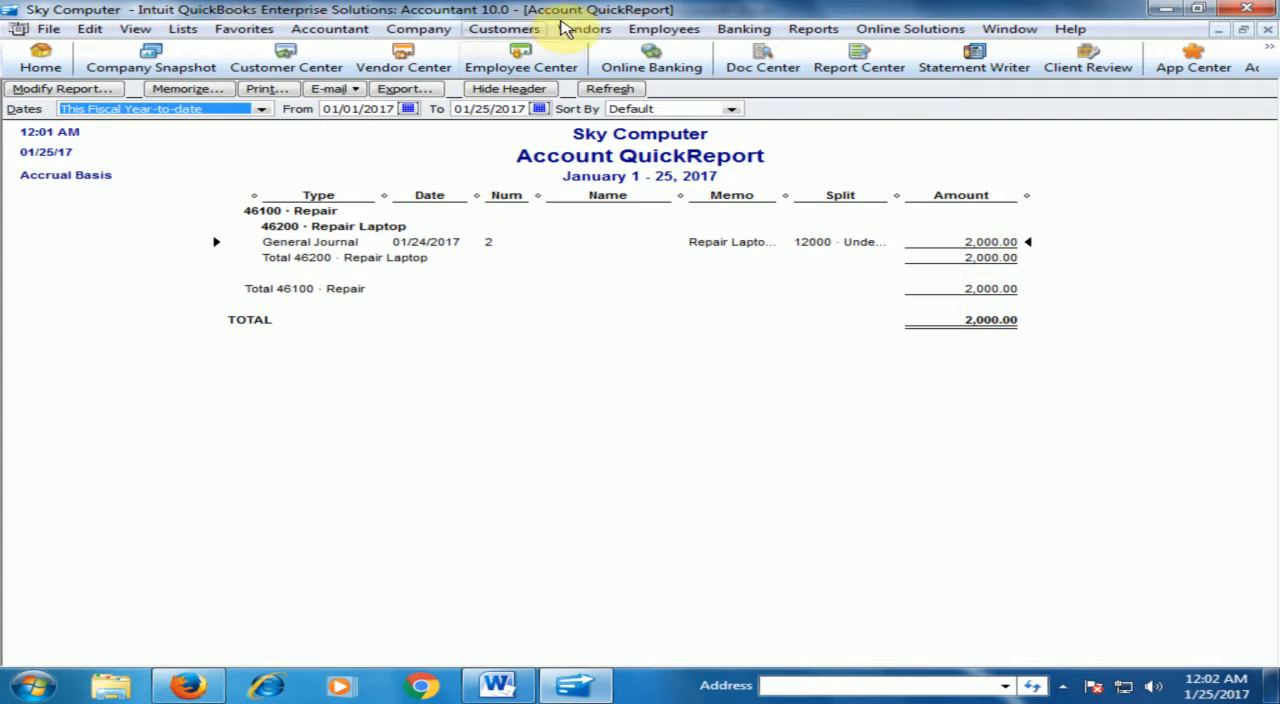
{"action": "mouse_move", "coordinate": [1270, 35]}
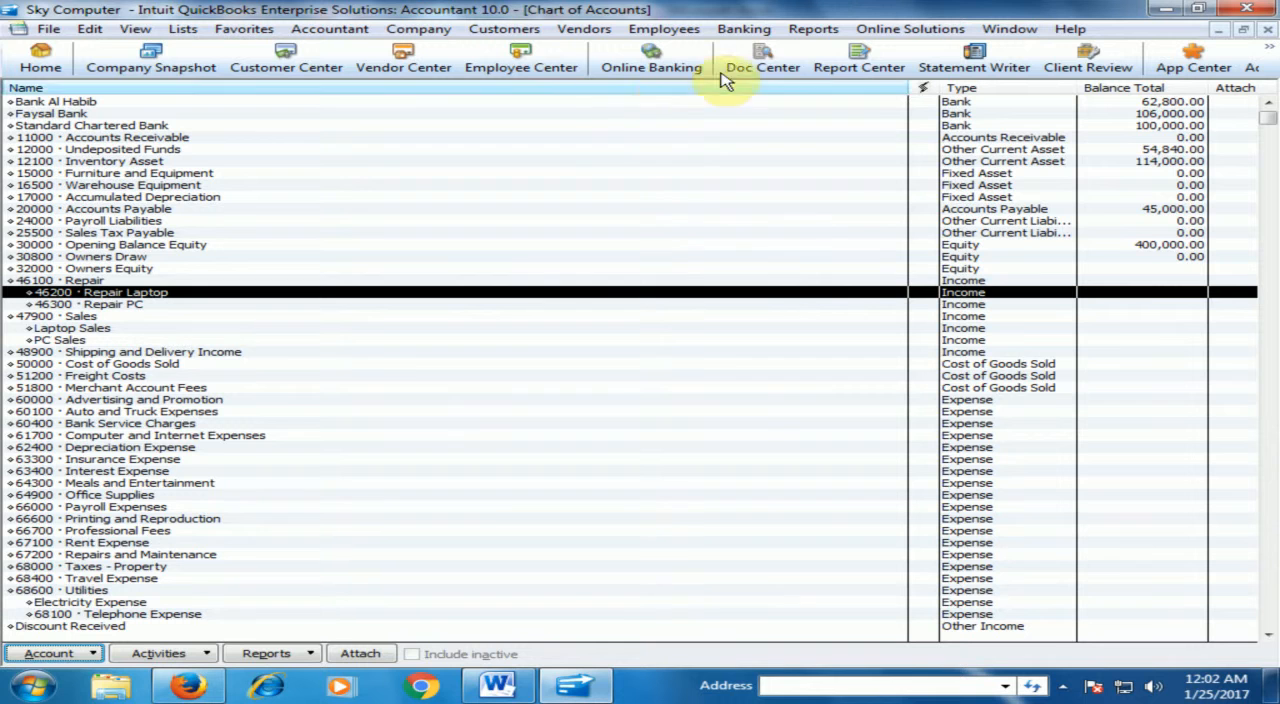
{"action": "left_click", "coordinate": [41, 58]}
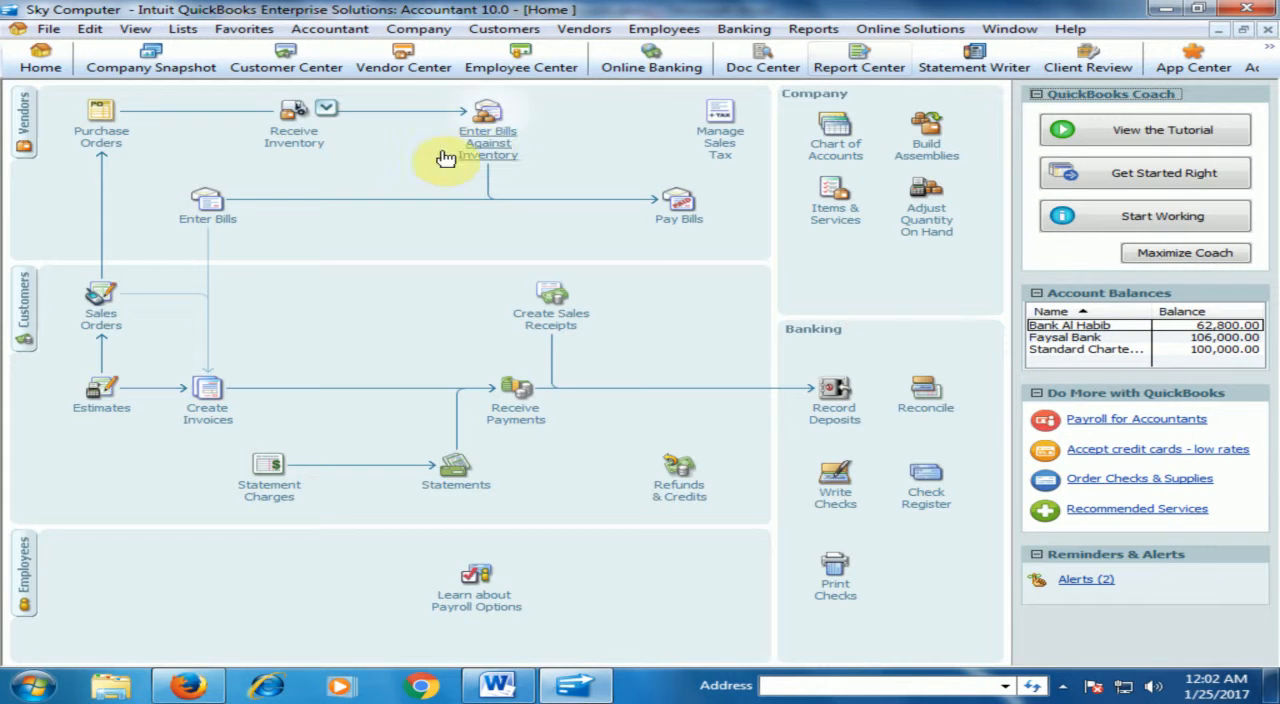
{"action": "mouse_move", "coordinate": [815, 28]}
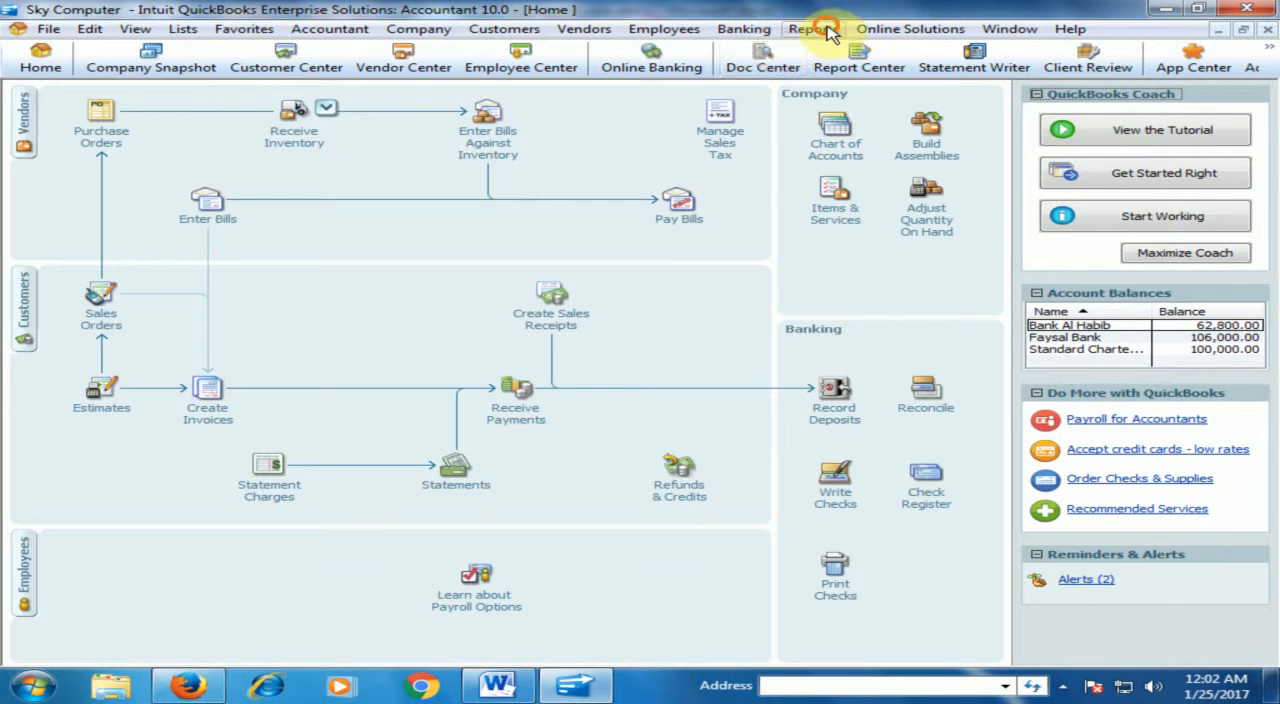
{"action": "left_click", "coordinate": [813, 28]}
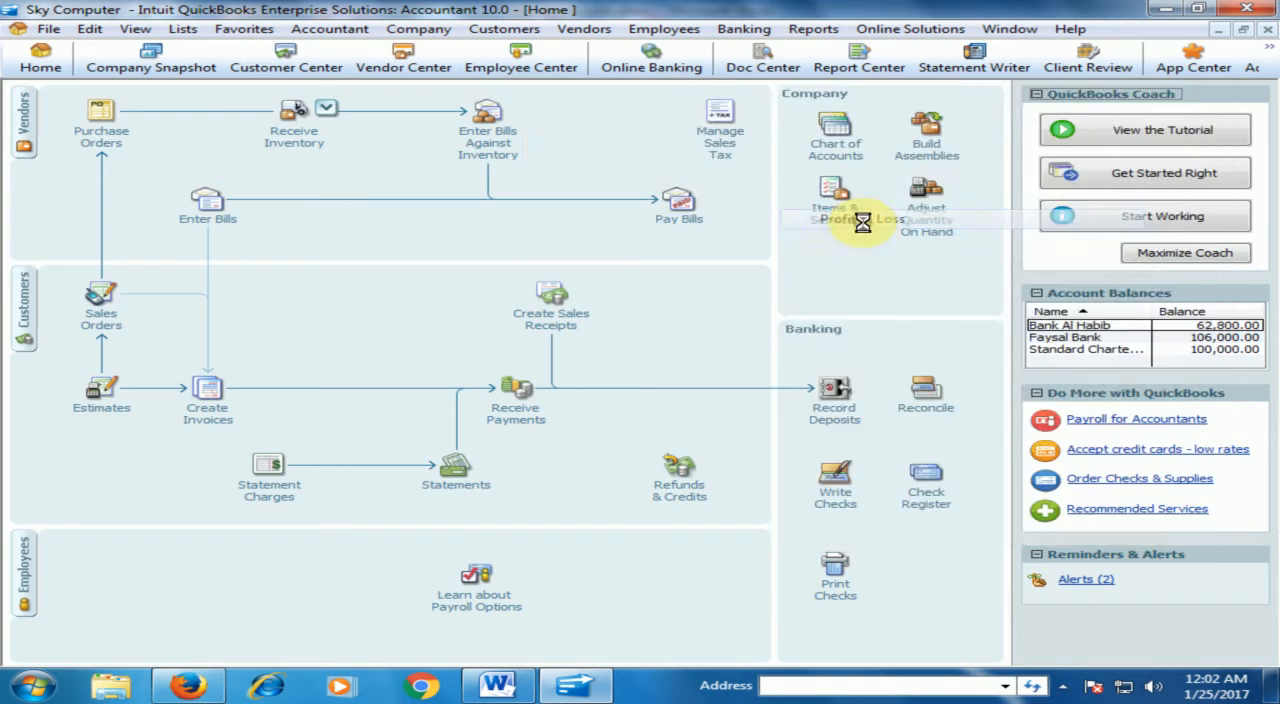
{"action": "left_click", "coordinate": [862, 220]}
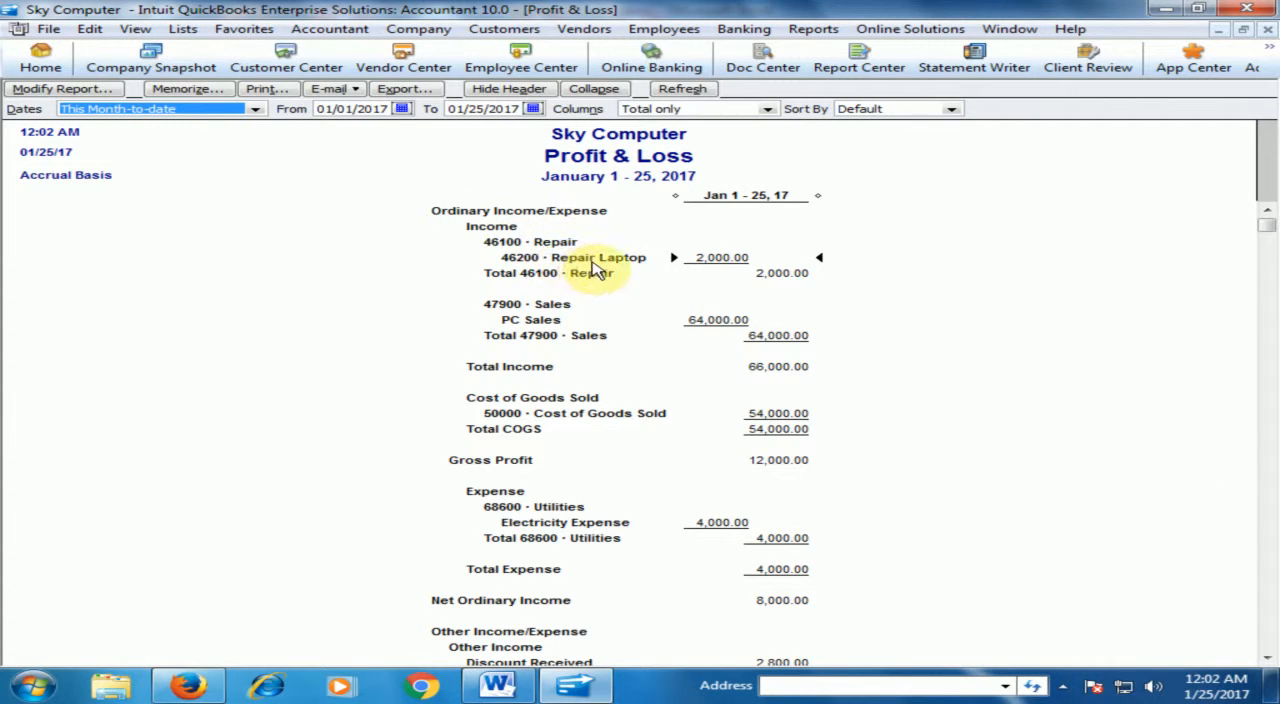
{"action": "mouse_move", "coordinate": [670, 268]}
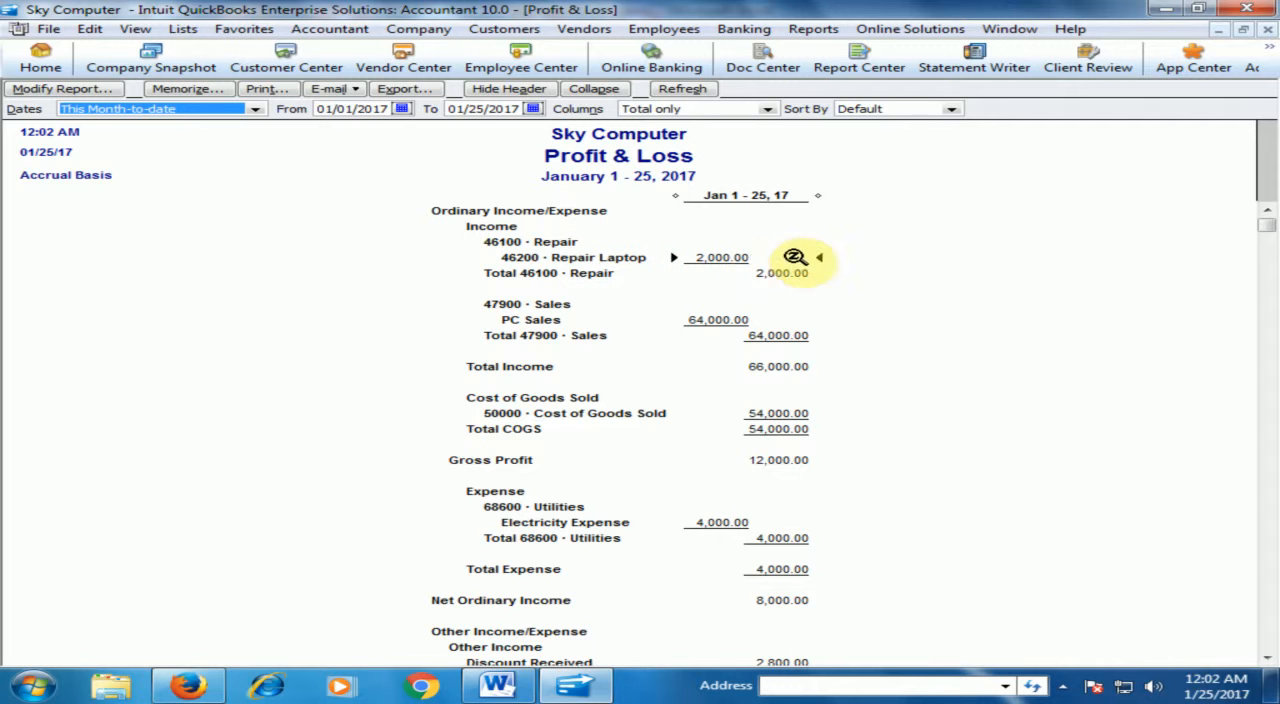
{"action": "mouse_move", "coordinate": [600, 318]}
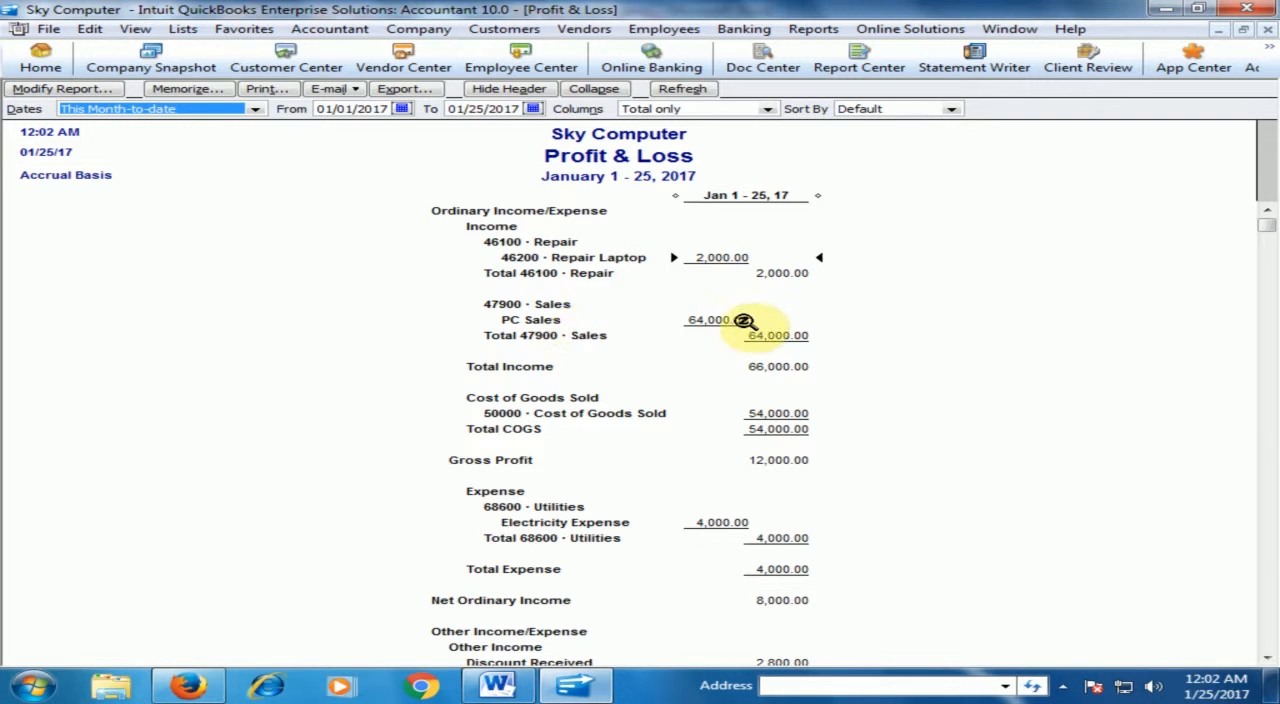
{"action": "mouse_move", "coordinate": [765, 380]}
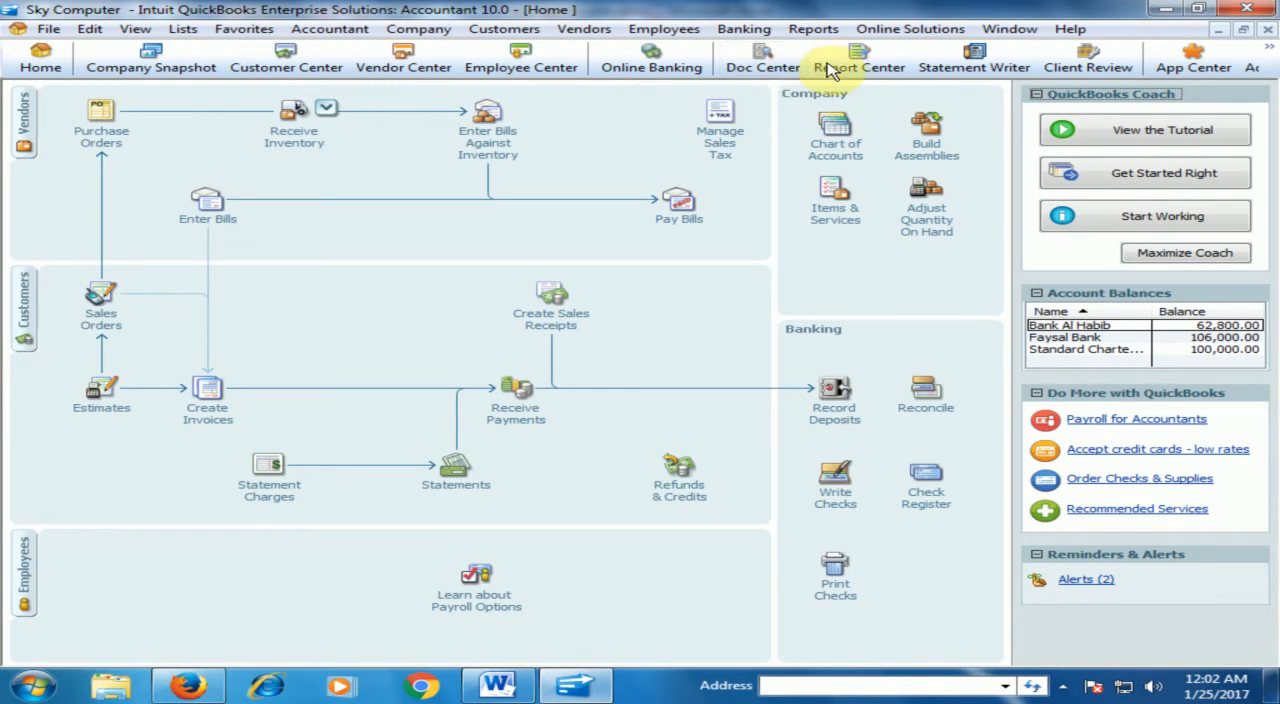
{"action": "left_click", "coordinate": [813, 28]}
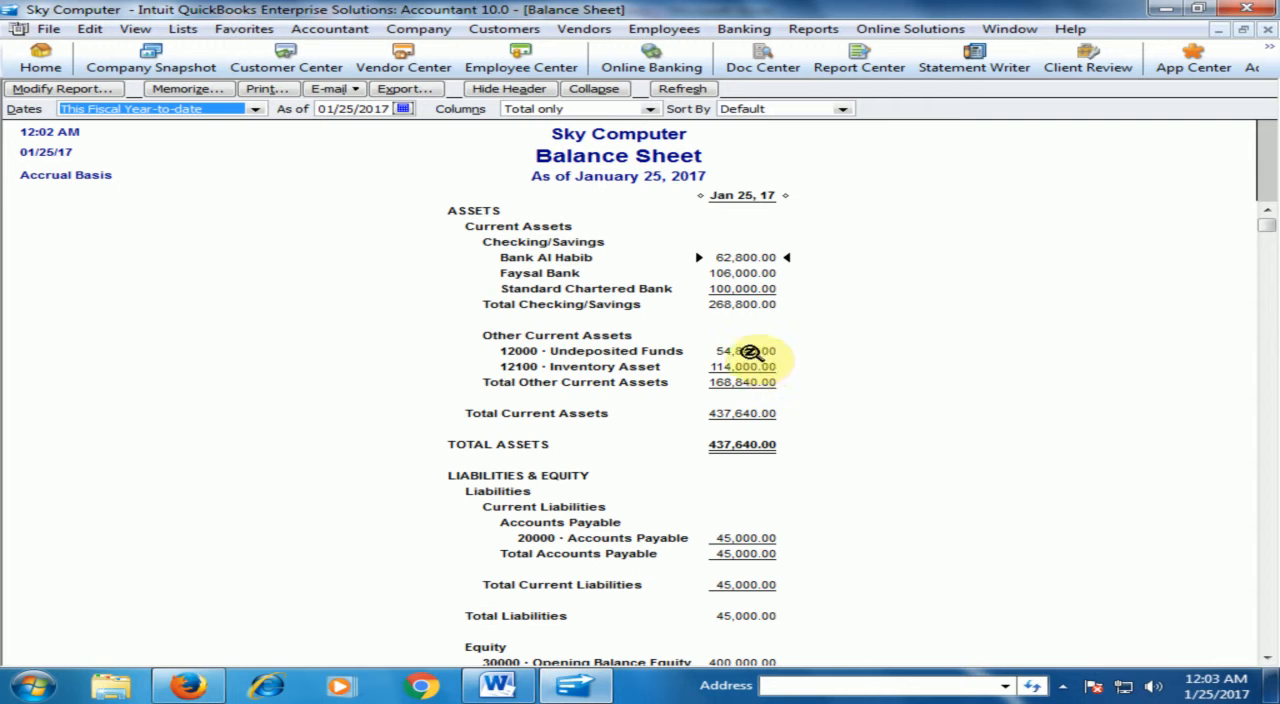
{"action": "mouse_move", "coordinate": [897, 343]}
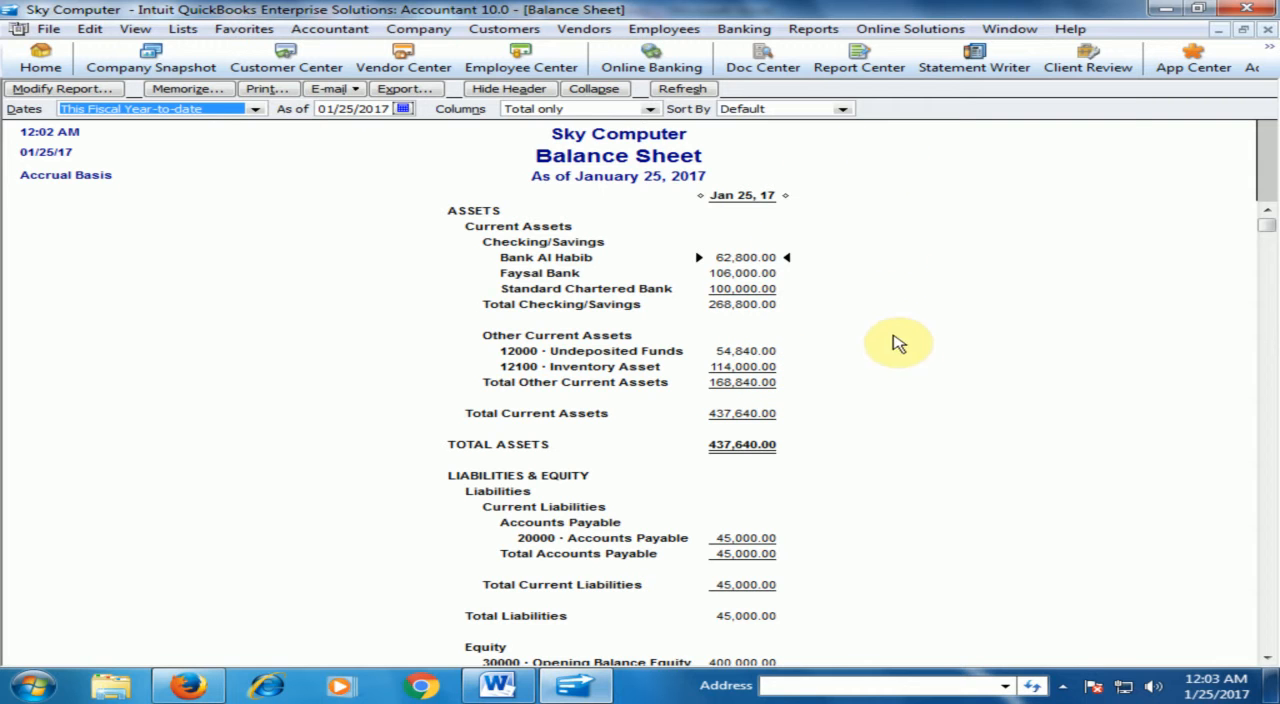
{"action": "mouse_move", "coordinate": [963, 228]}
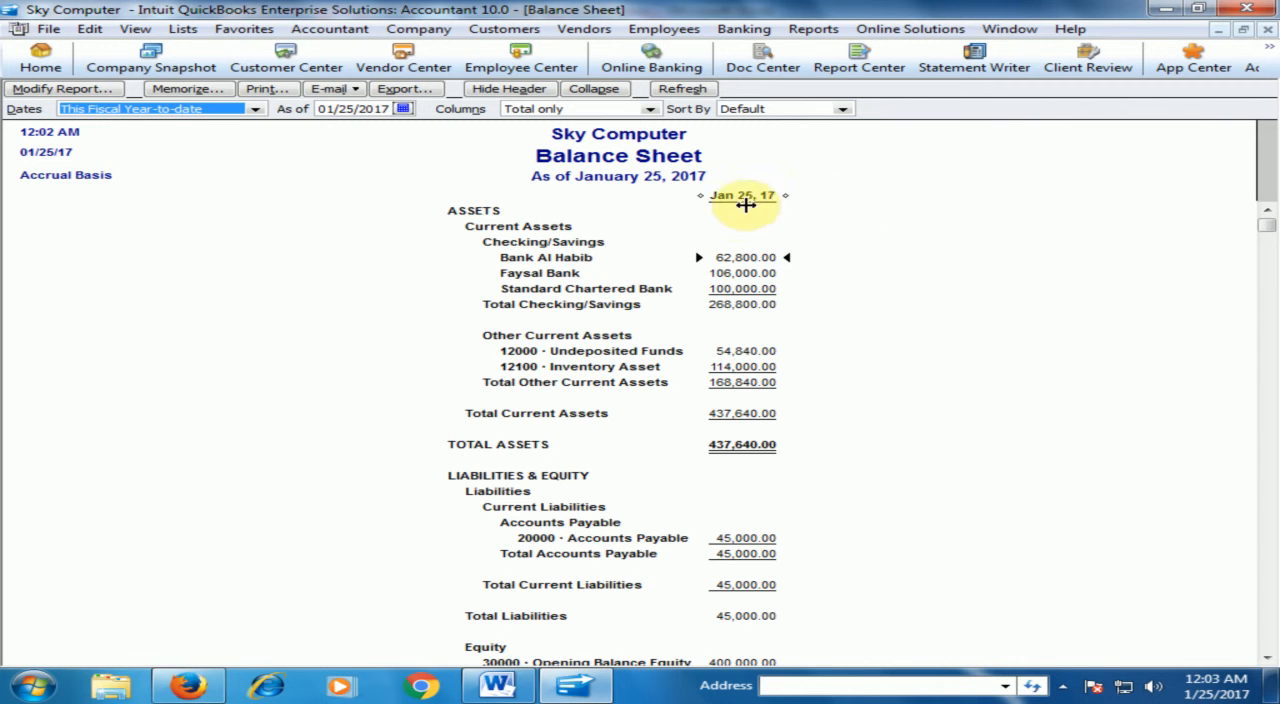
{"action": "mouse_move", "coordinate": [848, 190]}
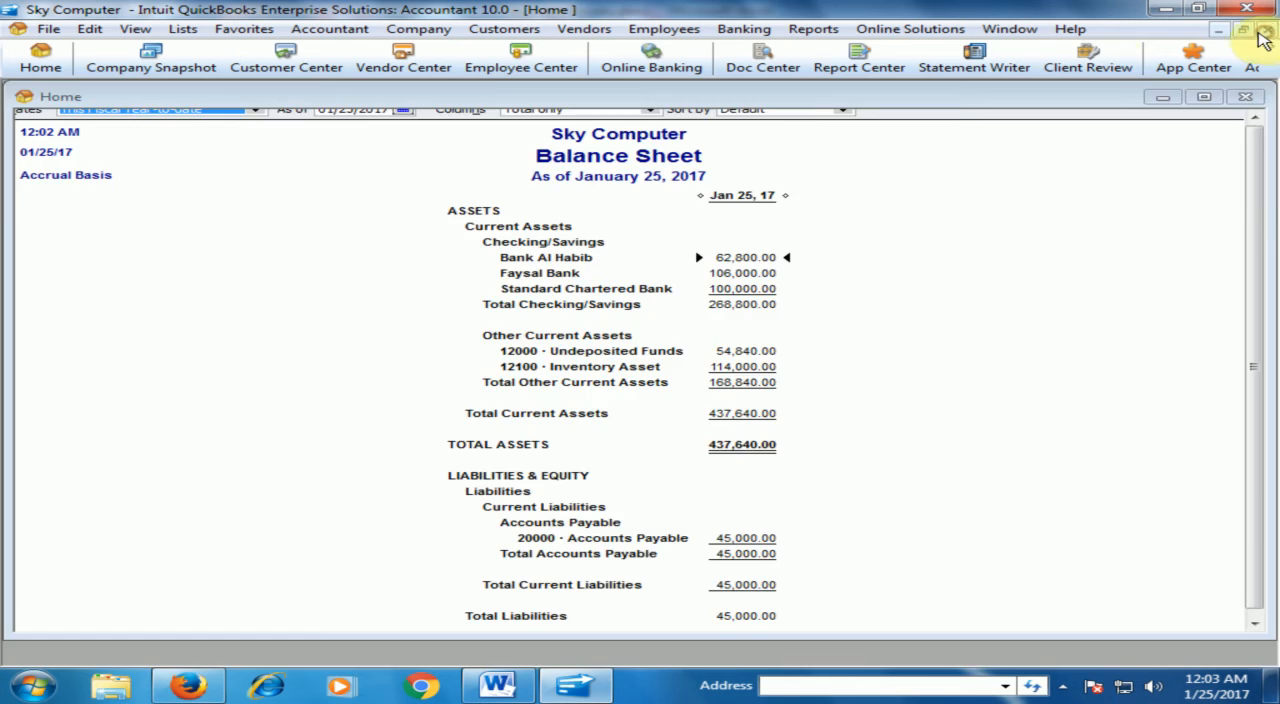
{"action": "left_click", "coordinate": [1245, 96]}
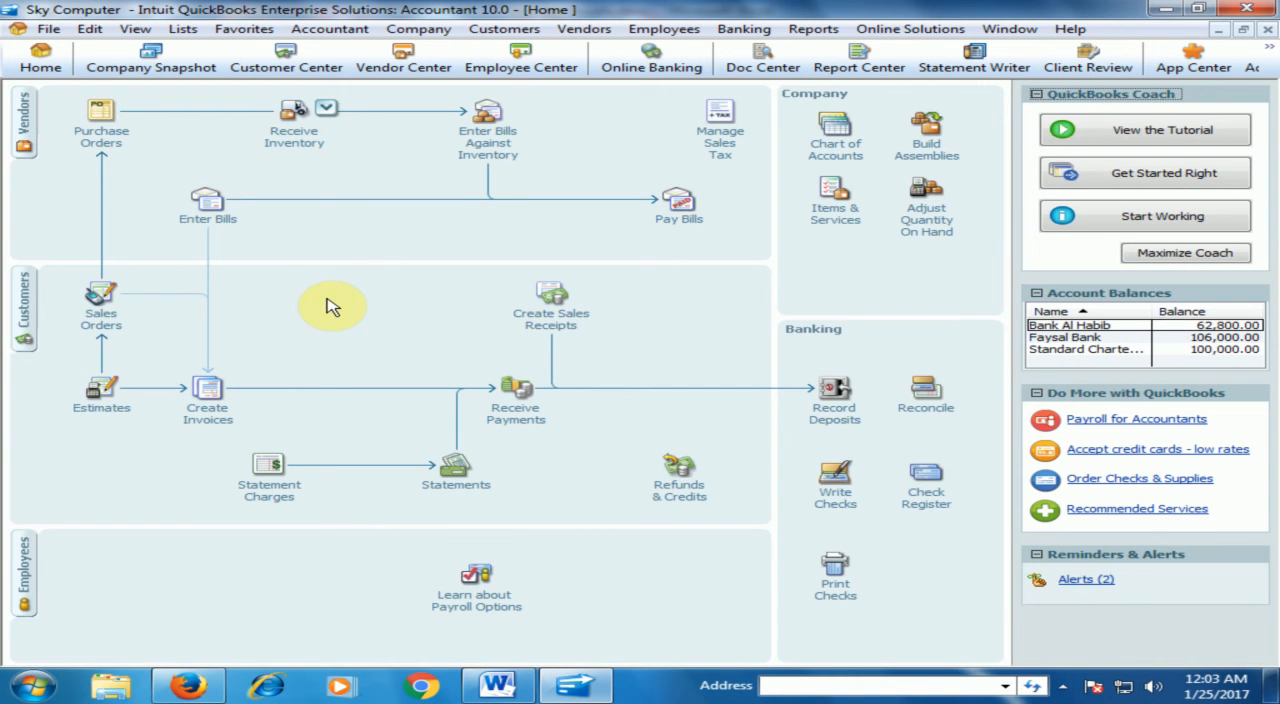
{"action": "mouse_move", "coordinate": [345, 290]}
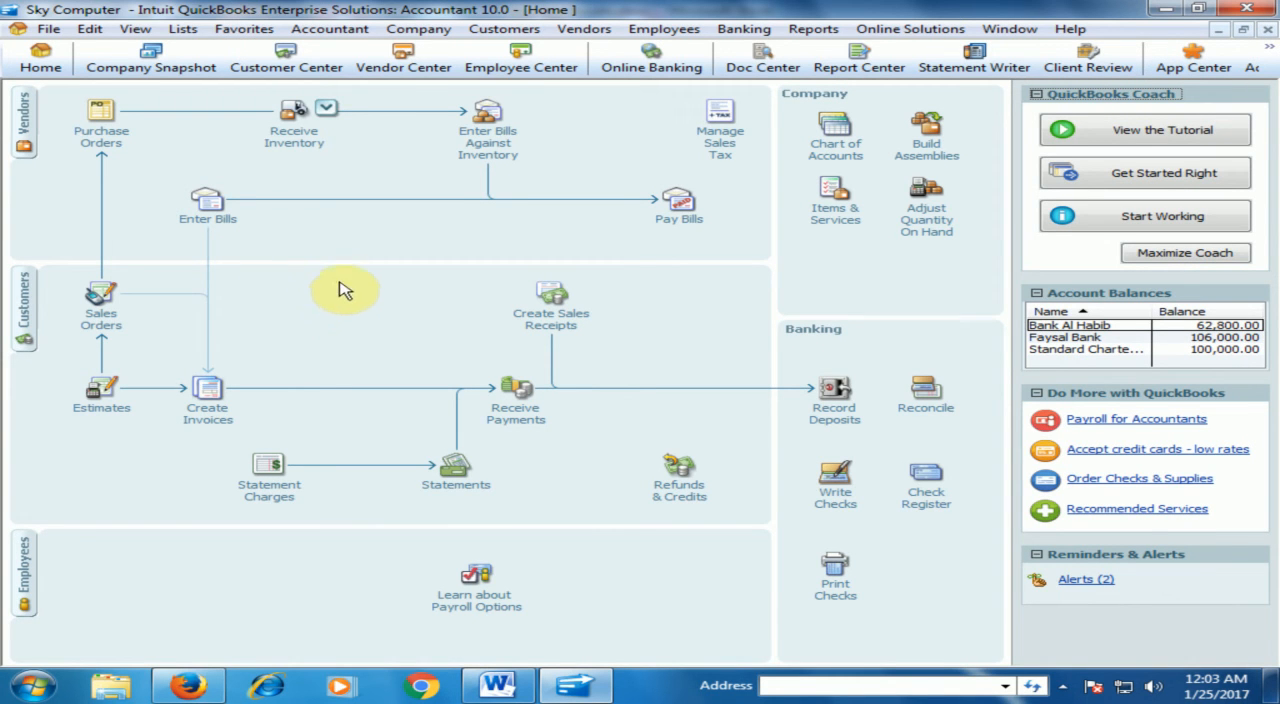
{"action": "mouse_move", "coordinate": [515, 250]}
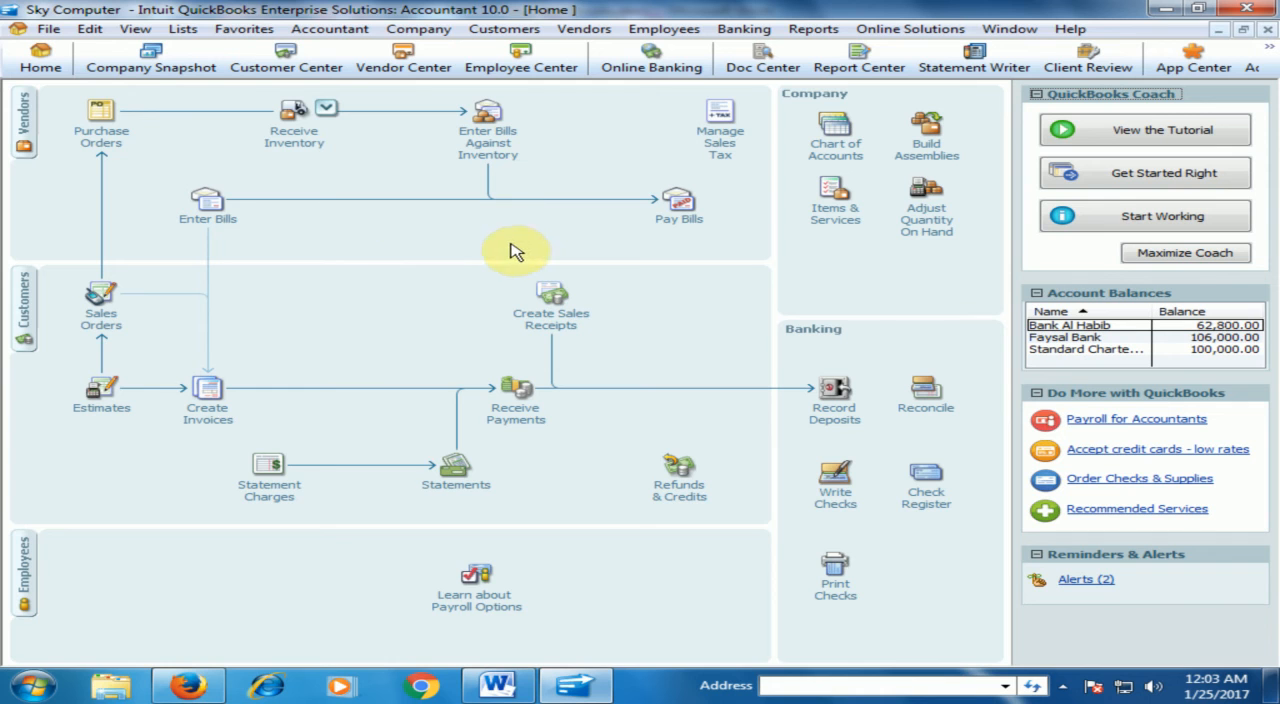
{"action": "mouse_move", "coordinate": [520, 249]}
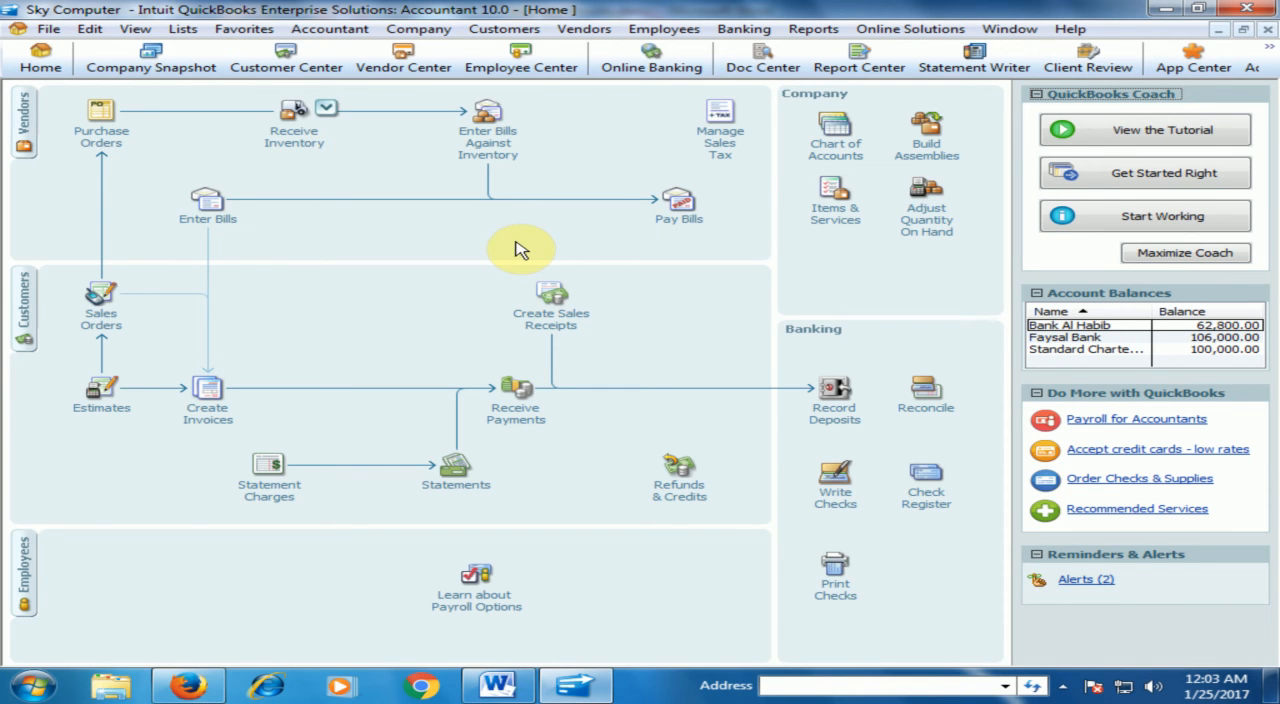
{"action": "mouse_move", "coordinate": [530, 250]}
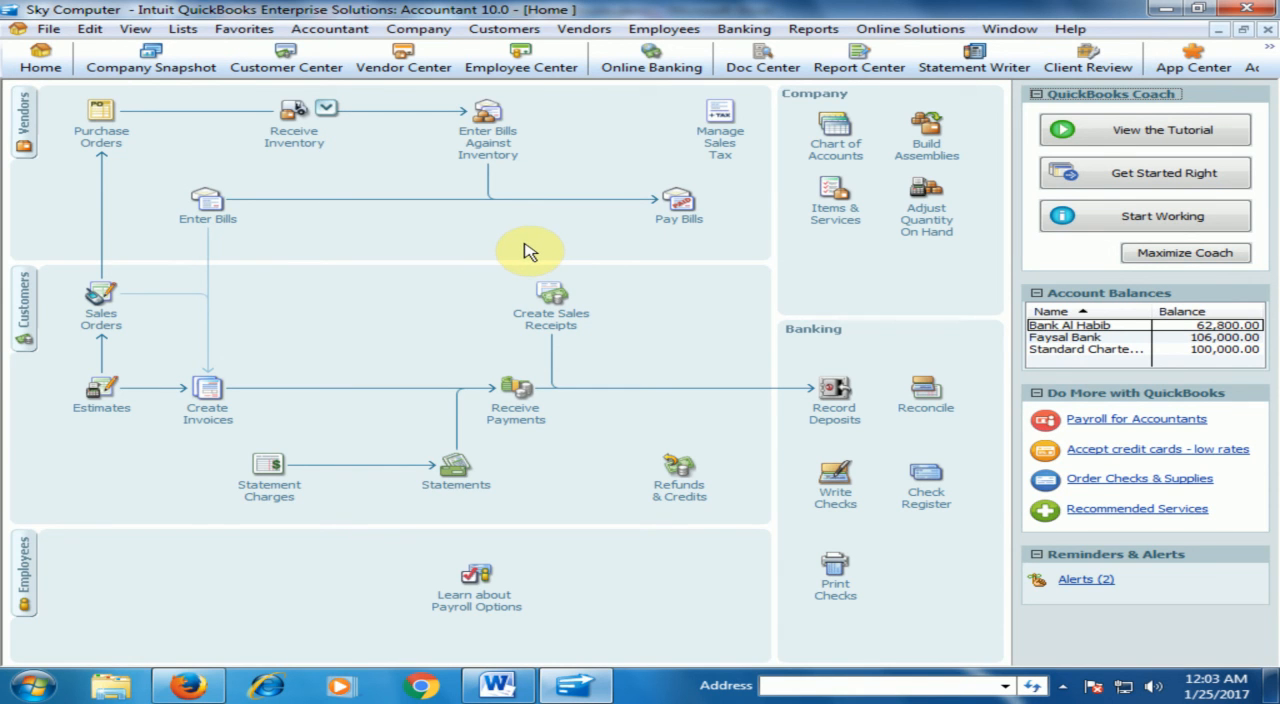
{"action": "mouse_move", "coordinate": [350, 260]}
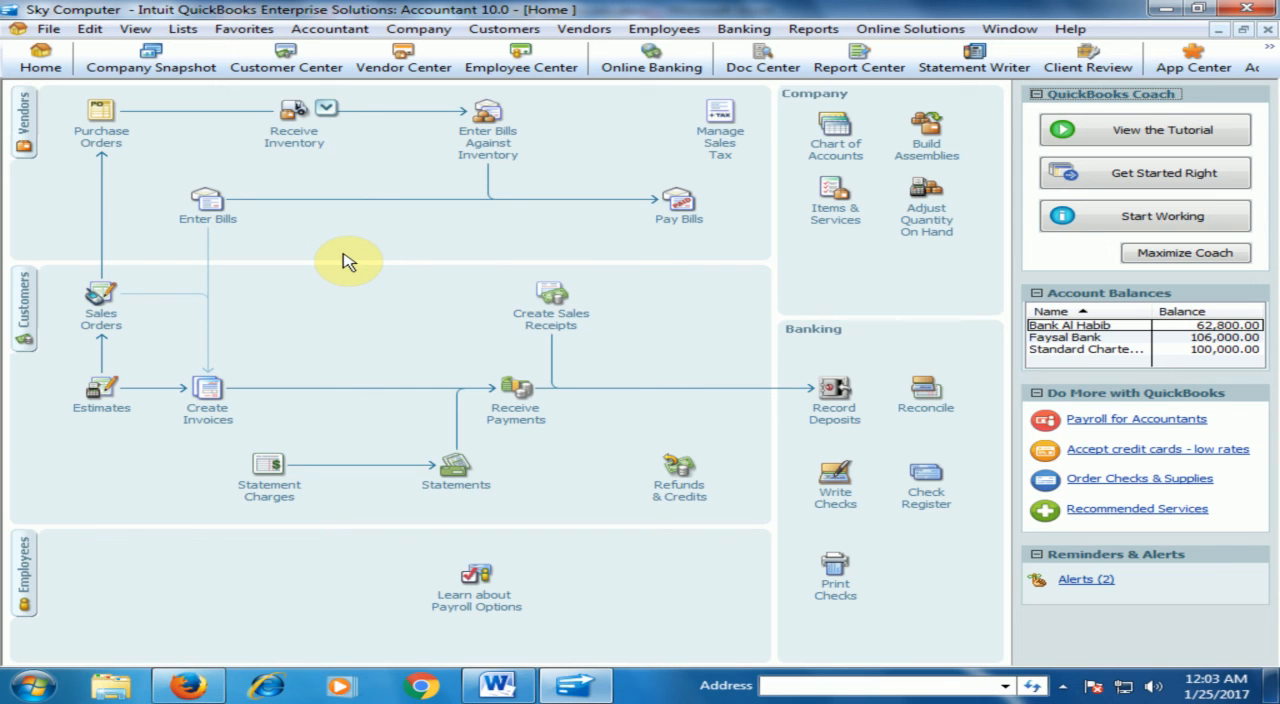
{"action": "mouse_move", "coordinate": [360, 267]}
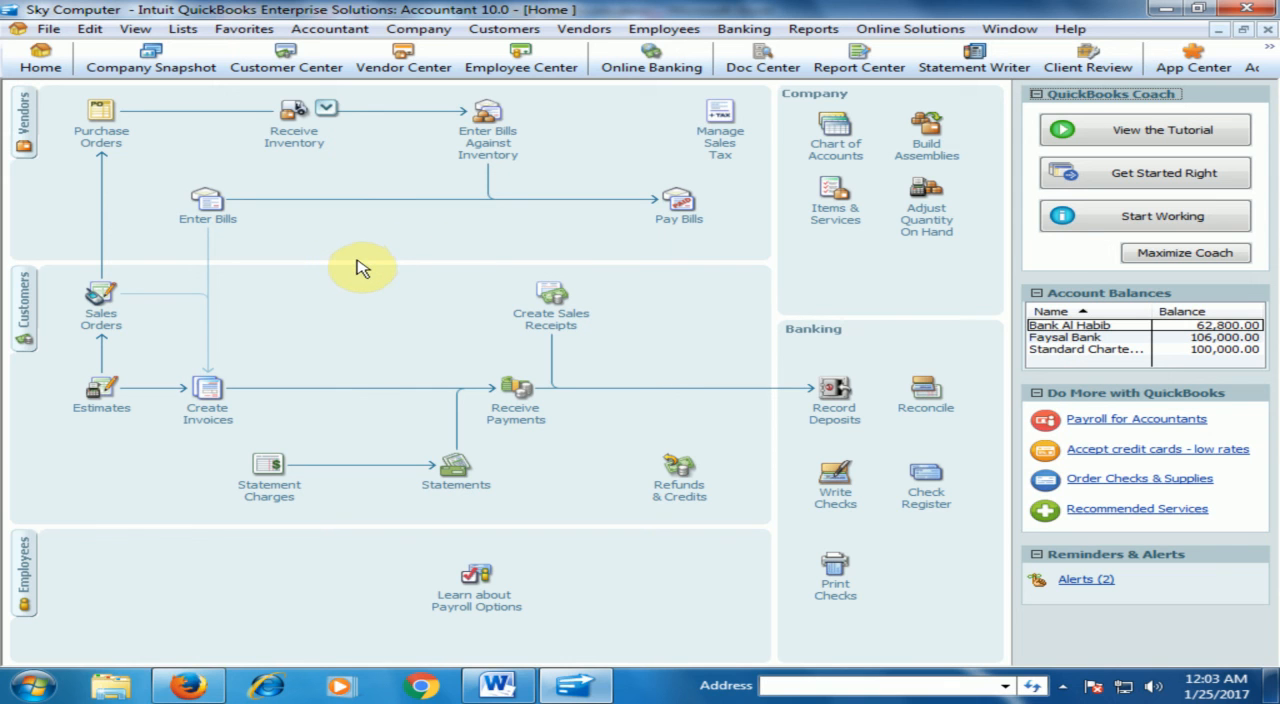